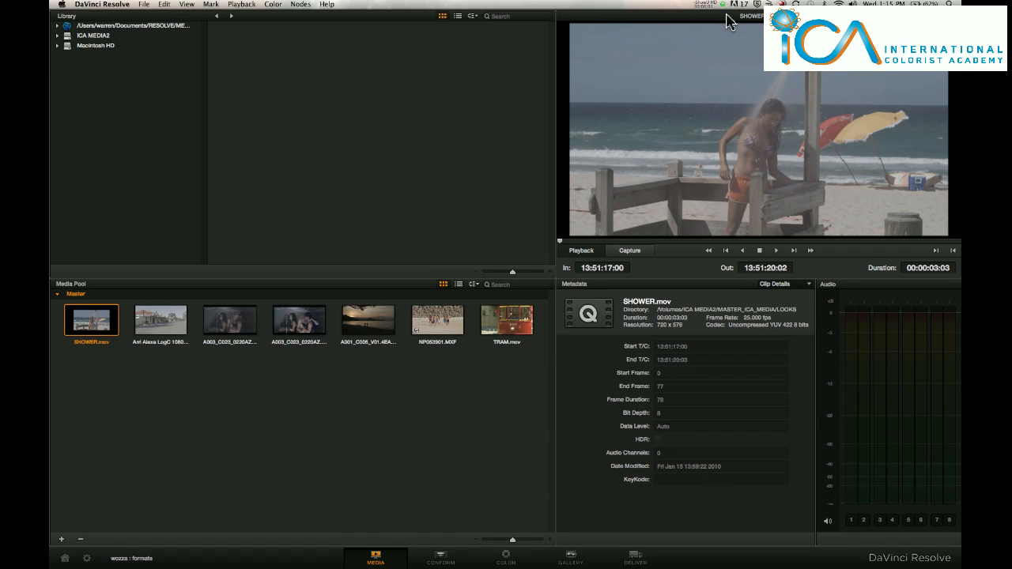
{"action": "mouse_move", "coordinate": [446, 177]}
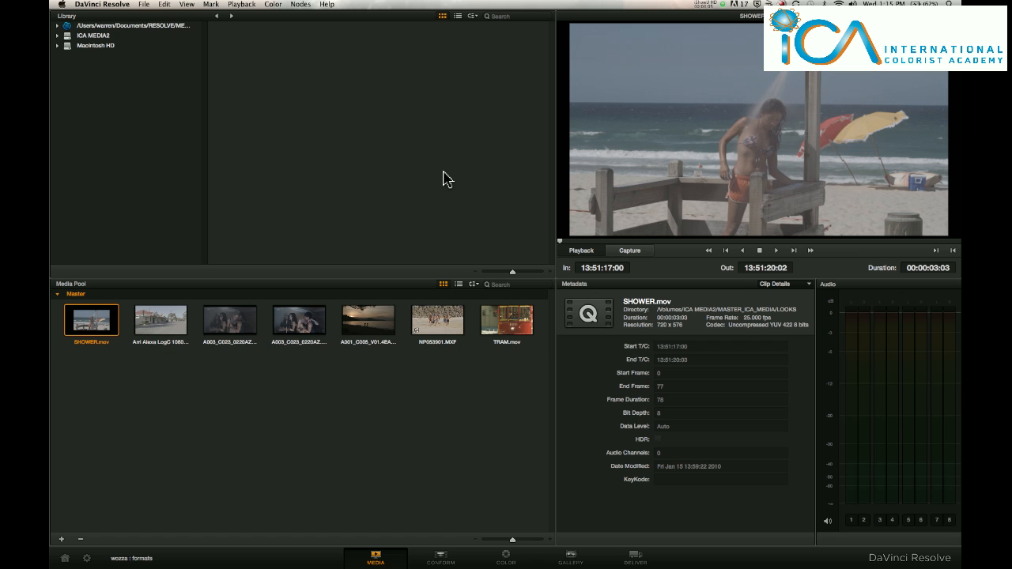
{"action": "mouse_move", "coordinate": [248, 271]}
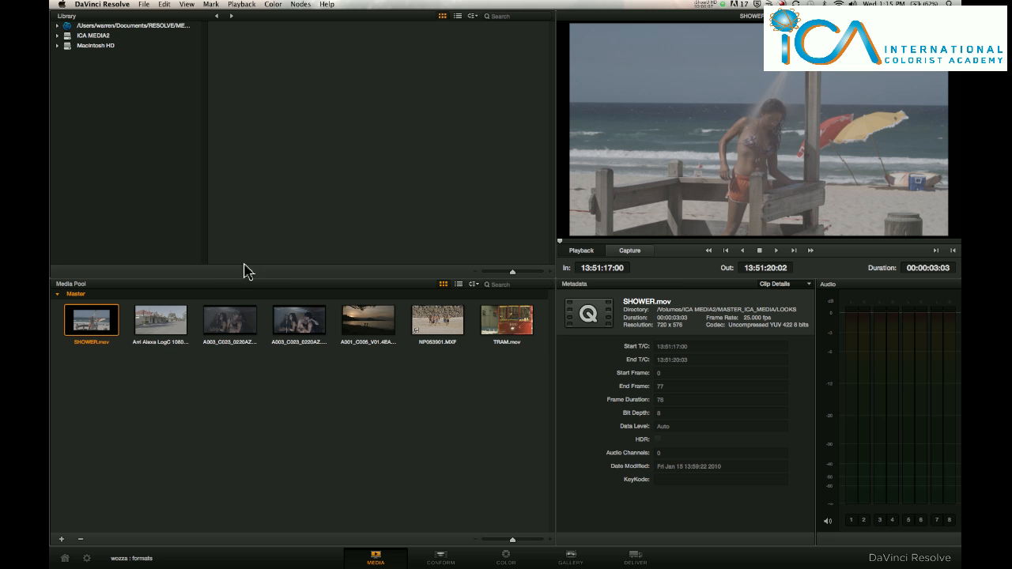
Preview the Arri Alexa clip, then show details of A003_C023_0220AZ_001.R3D
{"action": "left_click", "coordinate": [159, 320]}
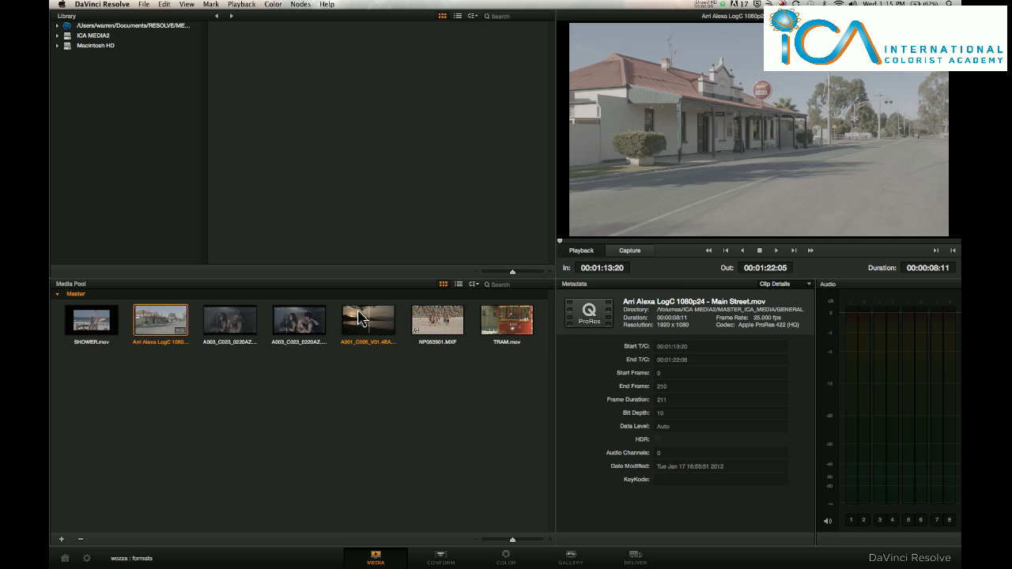
{"action": "left_click", "coordinate": [230, 320]}
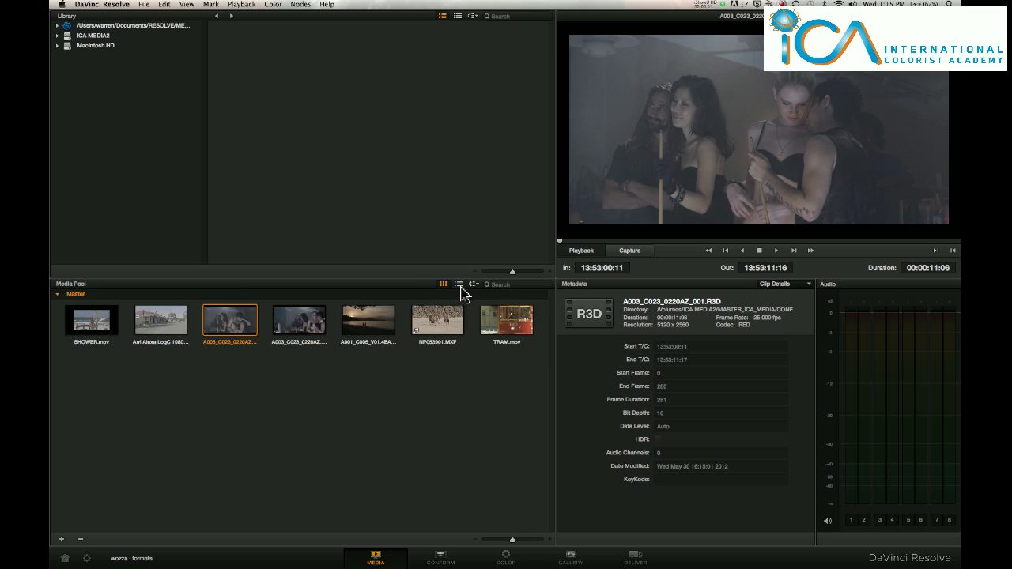
Review clips in List view and sort Arri Alexa Main Street first, then return to thumbnails
{"action": "left_click", "coordinate": [457, 284]}
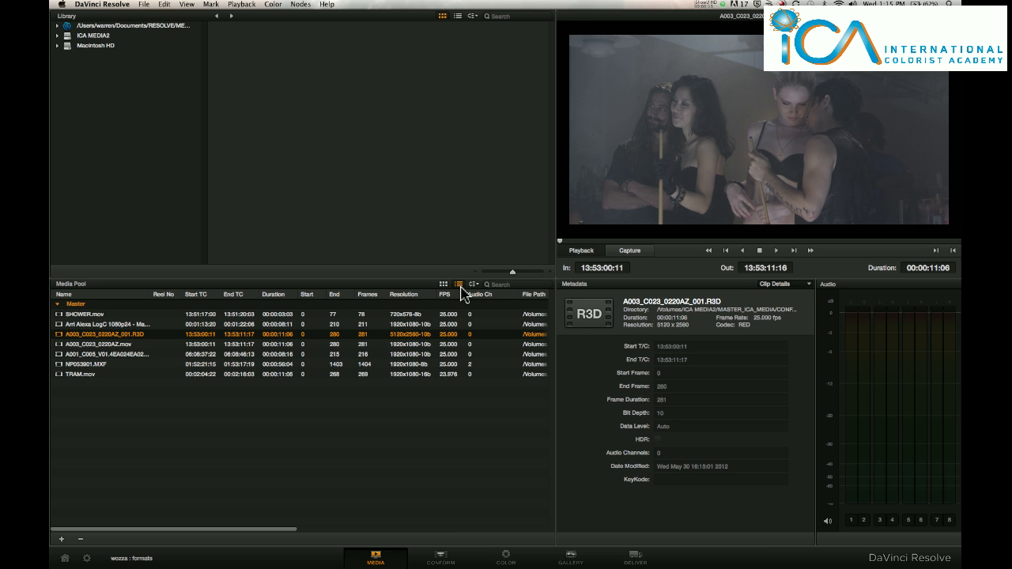
{"action": "mouse_move", "coordinate": [226, 499]}
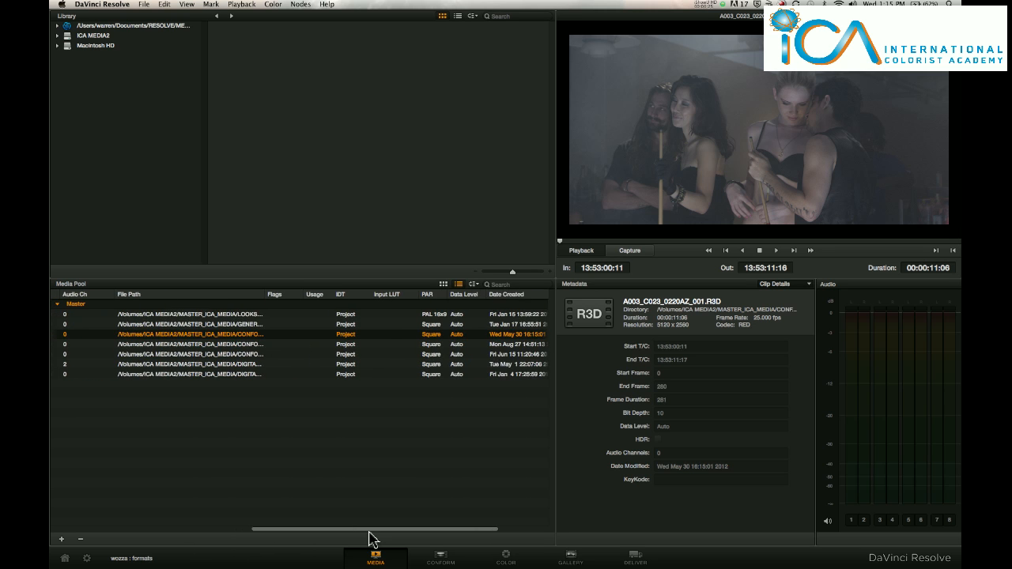
{"action": "scroll", "scroll_direction": "left", "scroll_amount": 3}
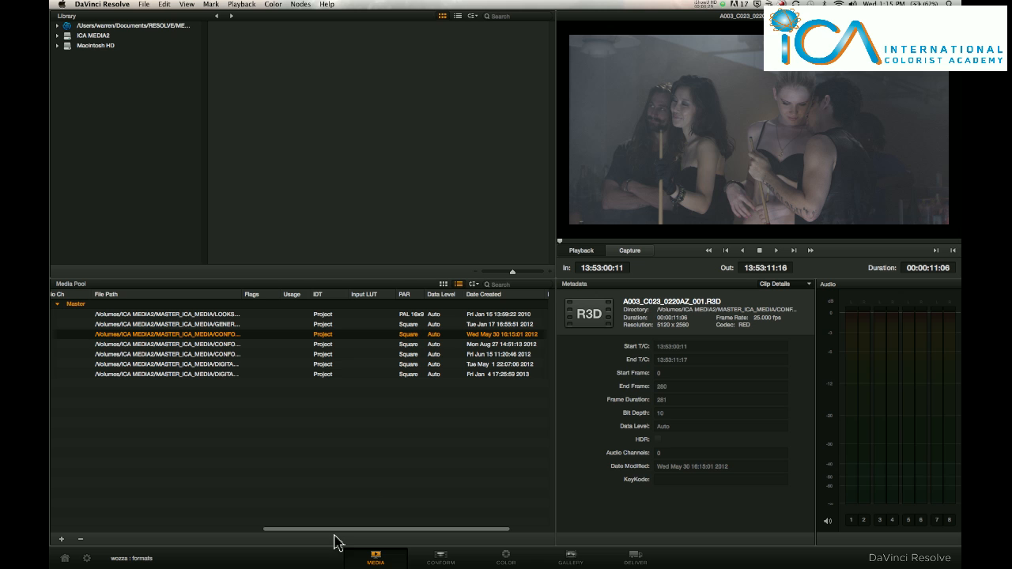
{"action": "left_click_drag", "start_coordinate": [340, 528], "coordinate": [419, 528]}
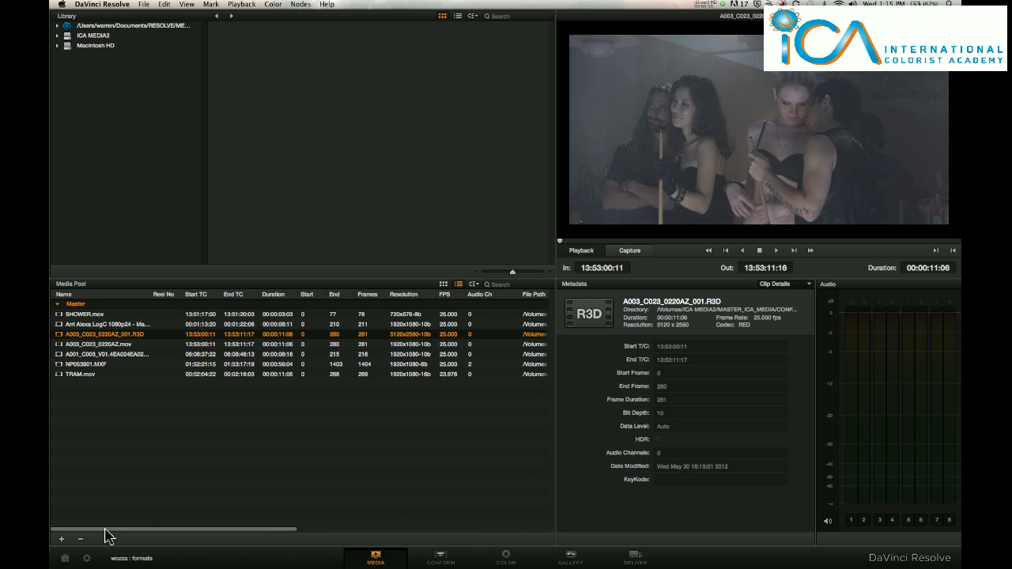
{"action": "mouse_move", "coordinate": [200, 301]}
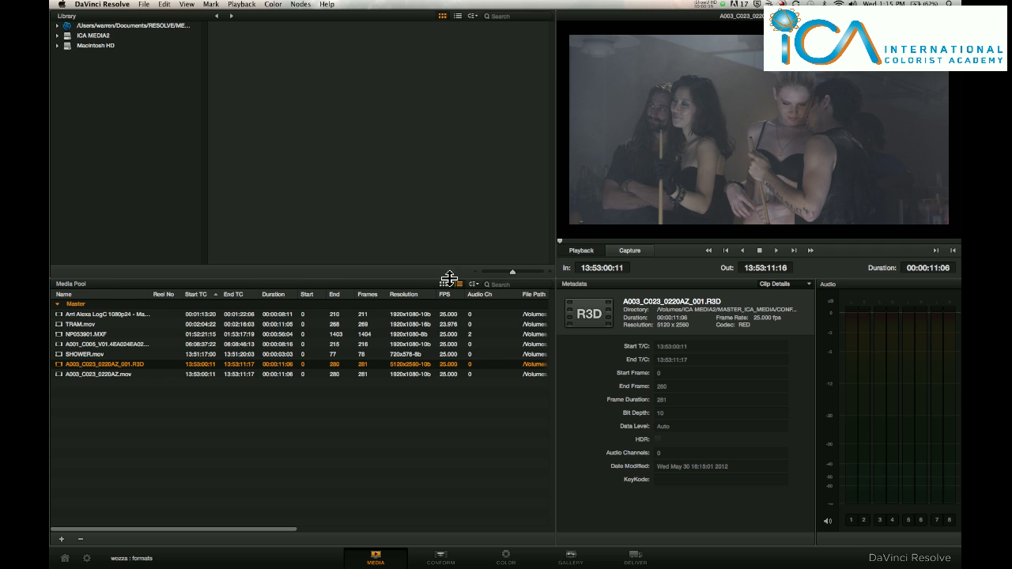
{"action": "left_click", "coordinate": [447, 283]}
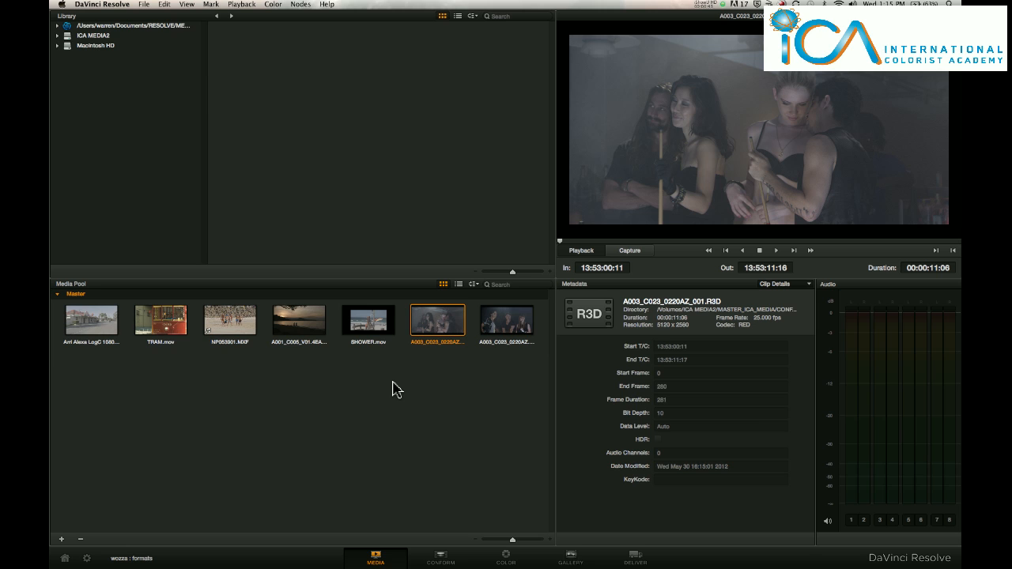
Select the A001_C005 MXF sunset clip to show its DNxHD 1920x1080 details
{"action": "left_click", "coordinate": [299, 320]}
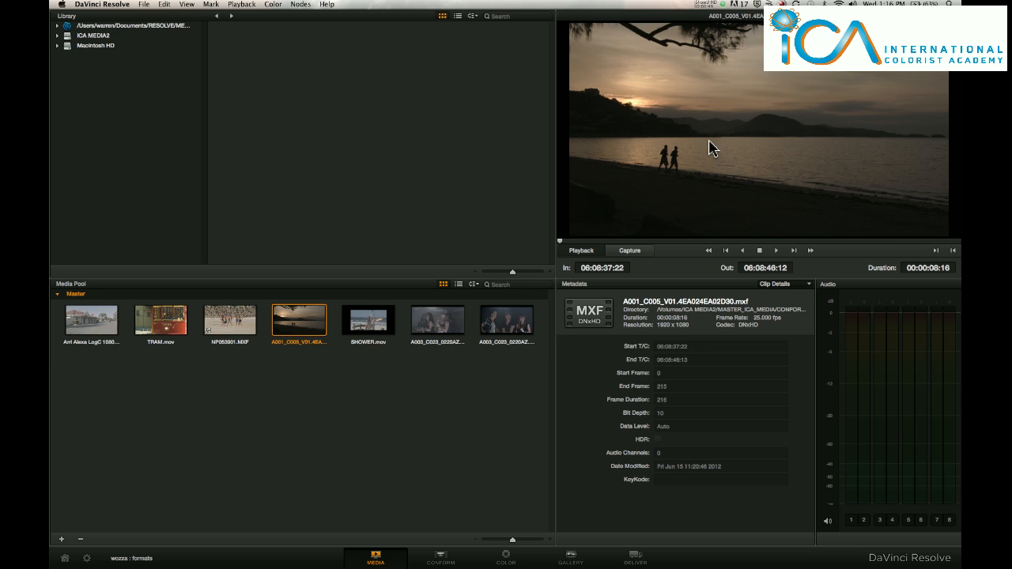
{"action": "mouse_move", "coordinate": [757, 229]}
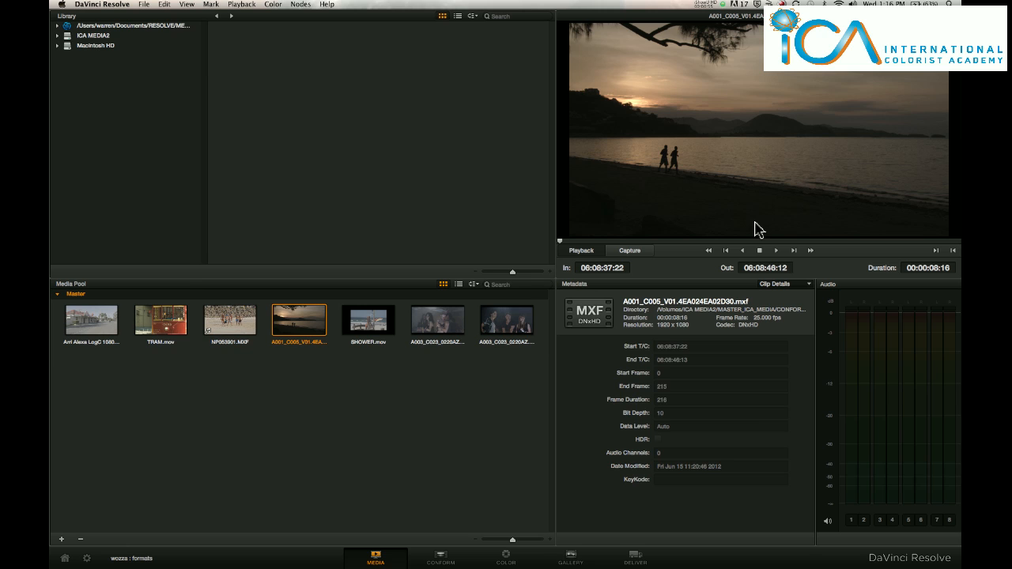
{"action": "mouse_move", "coordinate": [695, 308]}
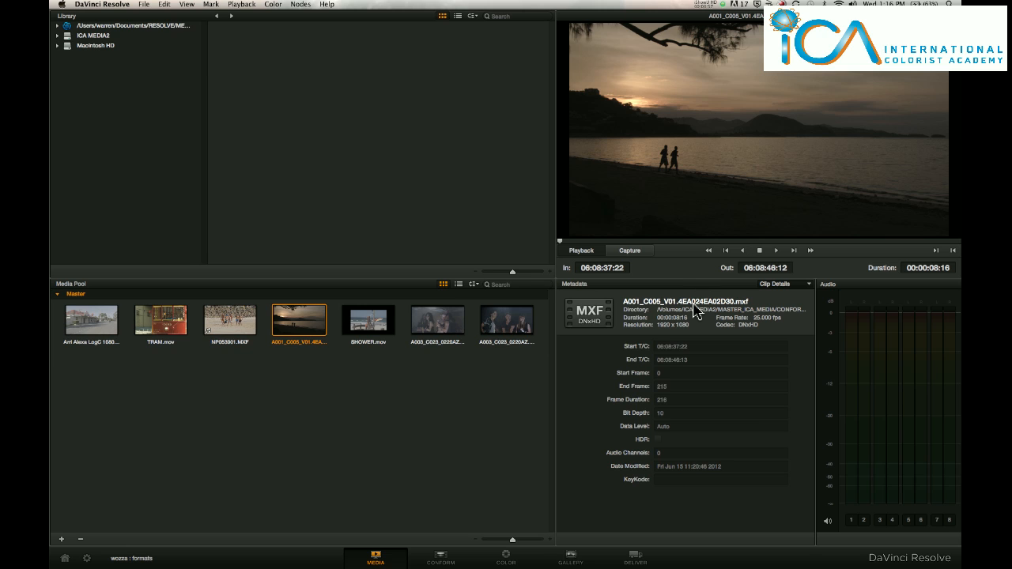
{"action": "mouse_move", "coordinate": [743, 310]}
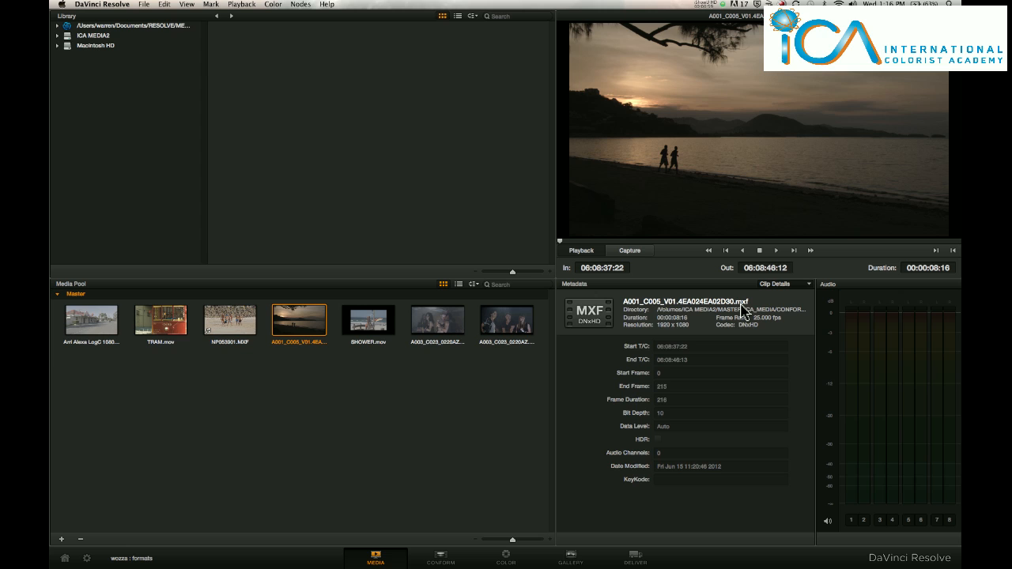
{"action": "mouse_move", "coordinate": [672, 332]}
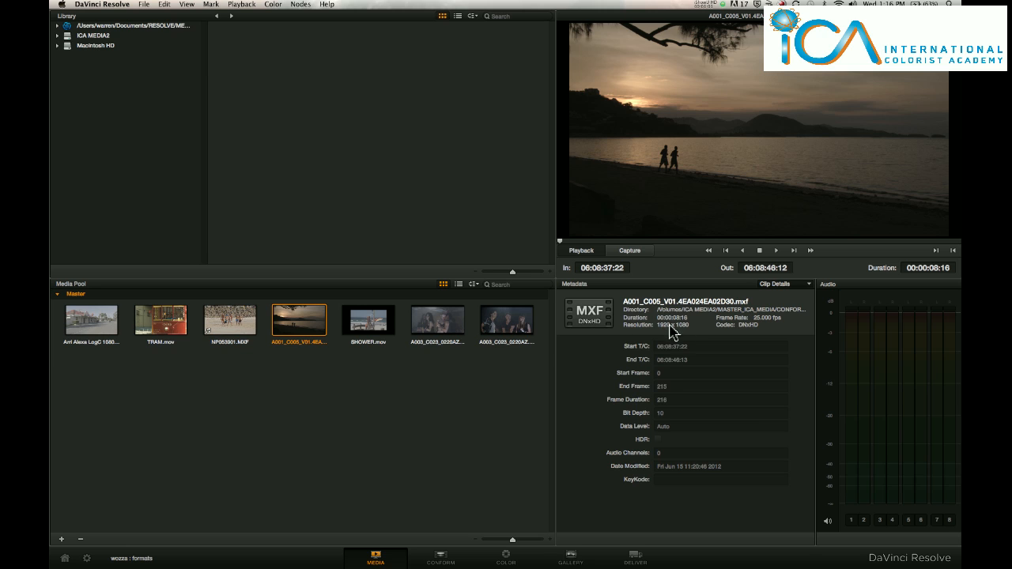
{"action": "mouse_move", "coordinate": [752, 338]}
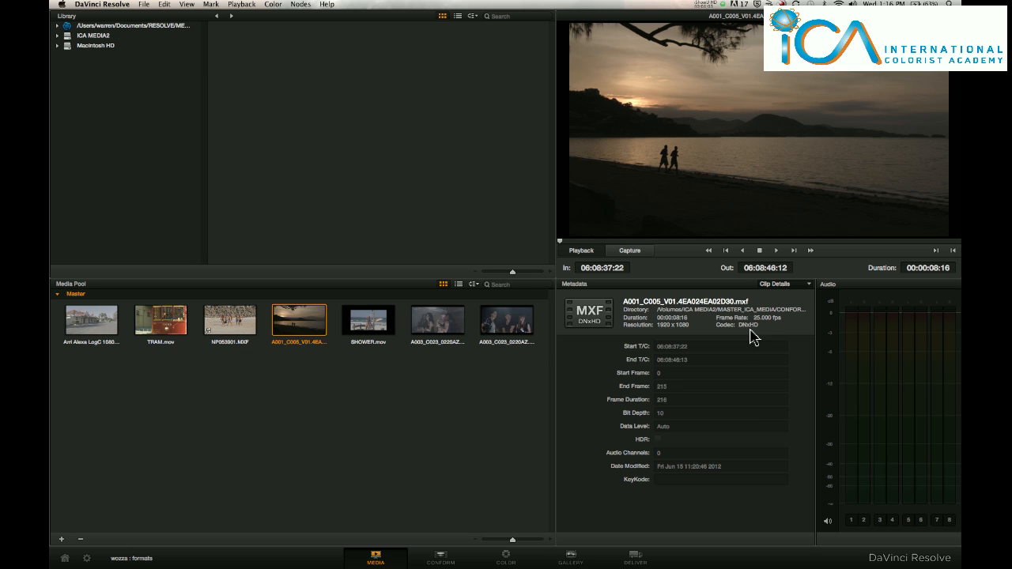
{"action": "mouse_move", "coordinate": [762, 330]}
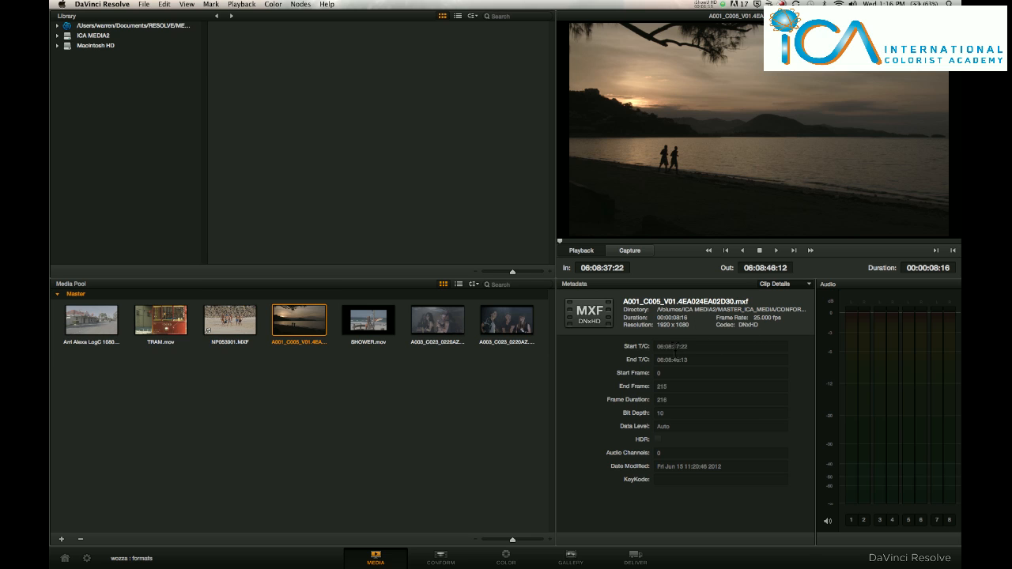
{"action": "mouse_move", "coordinate": [680, 330]}
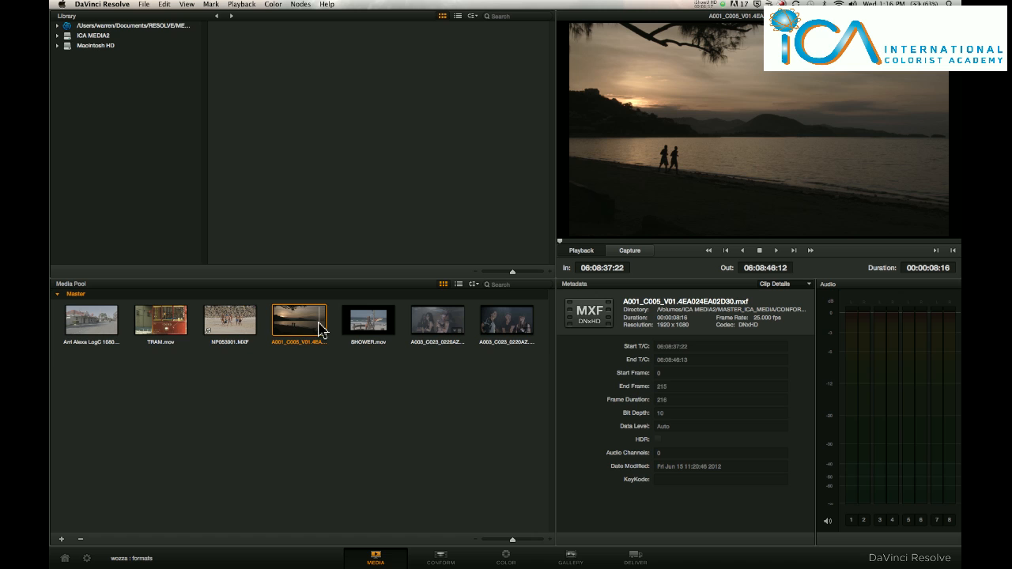
Set the sunset clip's current frame timecode to 07:08:37:22 in Clip Attributes
{"action": "right_click", "coordinate": [299, 320]}
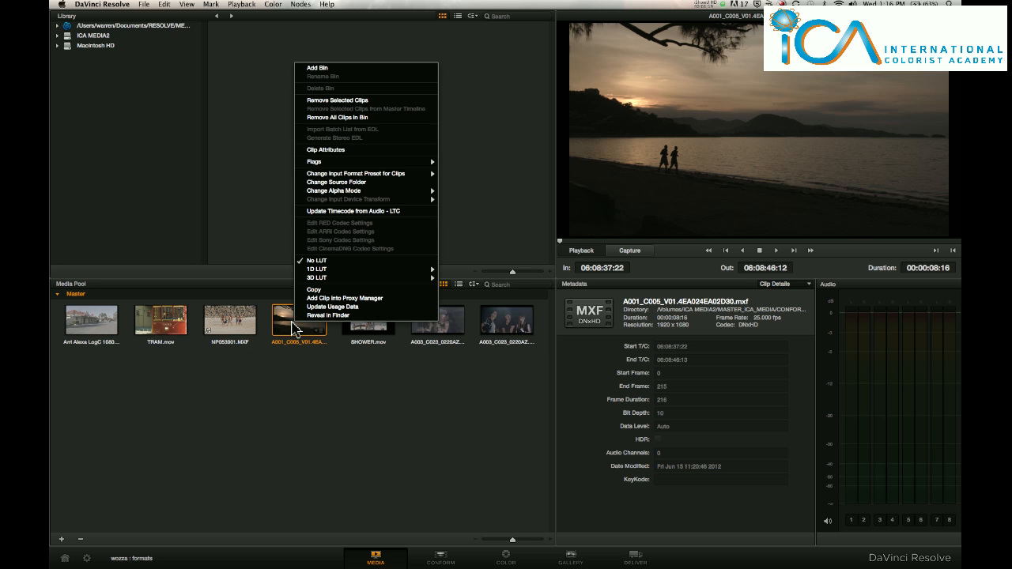
{"action": "mouse_move", "coordinate": [338, 182]}
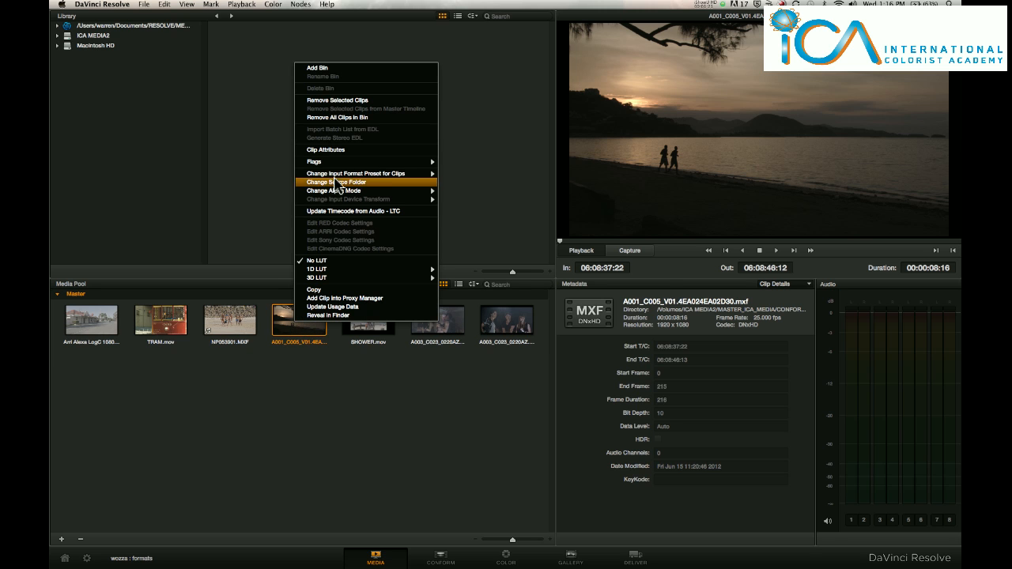
{"action": "left_click", "coordinate": [325, 149]}
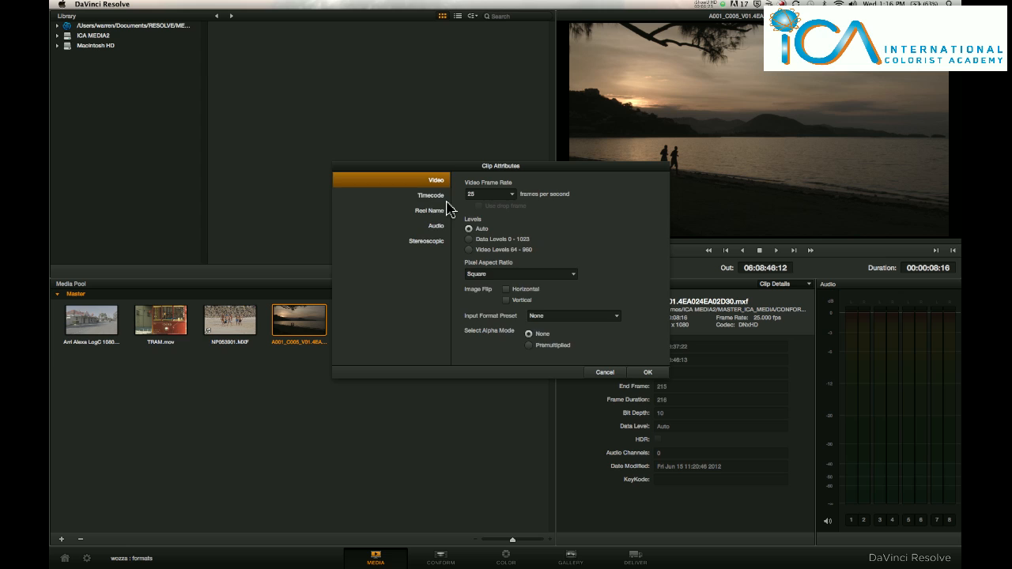
{"action": "left_click", "coordinate": [430, 195]}
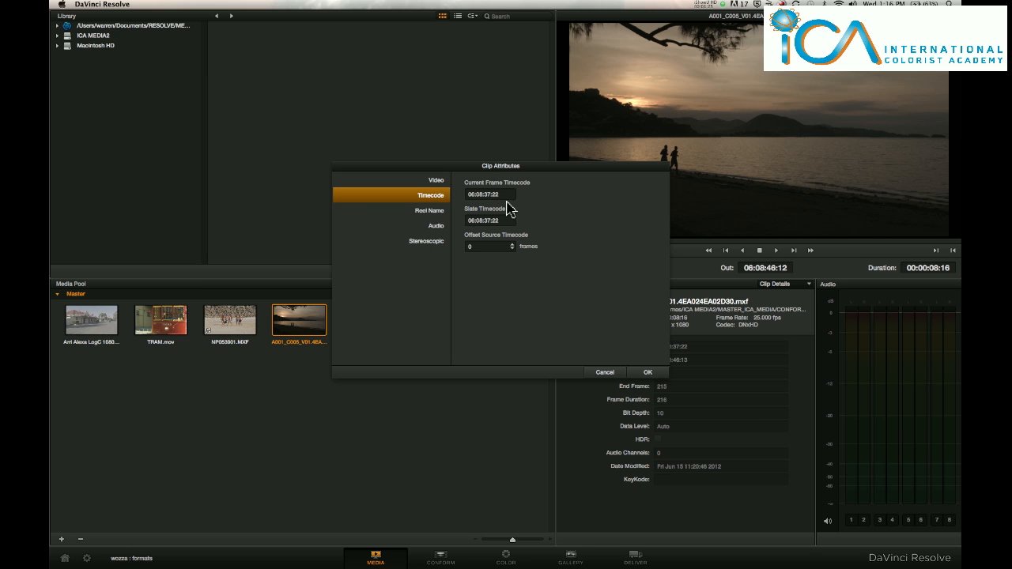
{"action": "left_click", "coordinate": [488, 194]}
{"action": "type", "text": "7"}
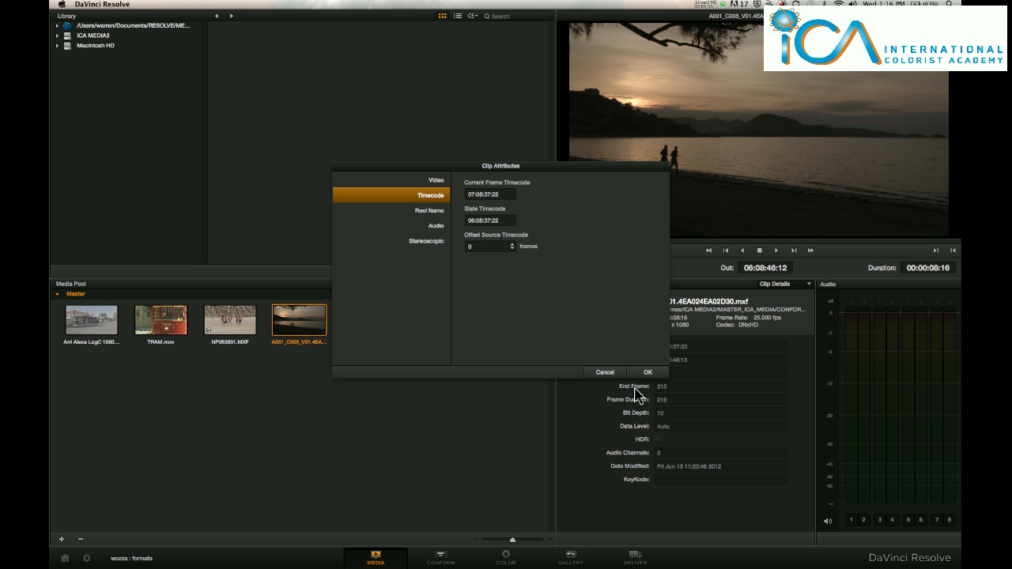
{"action": "left_click", "coordinate": [647, 371]}
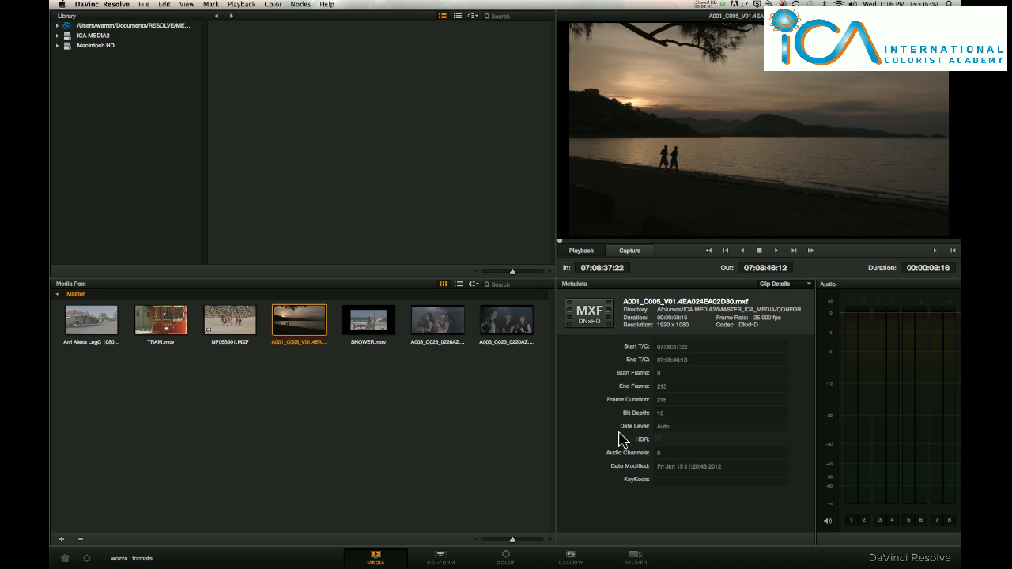
{"action": "mouse_move", "coordinate": [210, 373]}
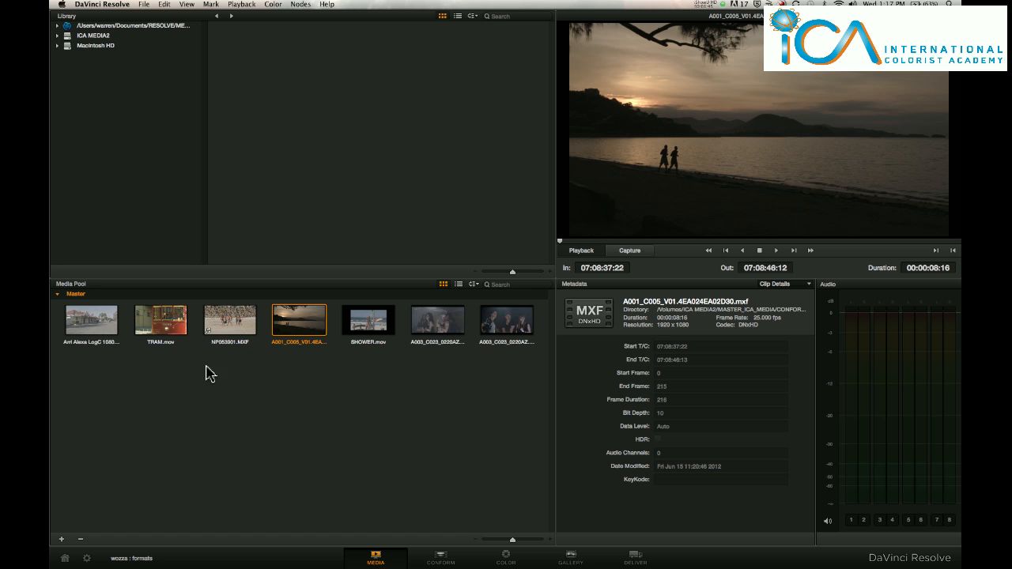
Select and play TRAM.mov, showing its ProRes 4444, 23.976 fps details
{"action": "left_click", "coordinate": [160, 319]}
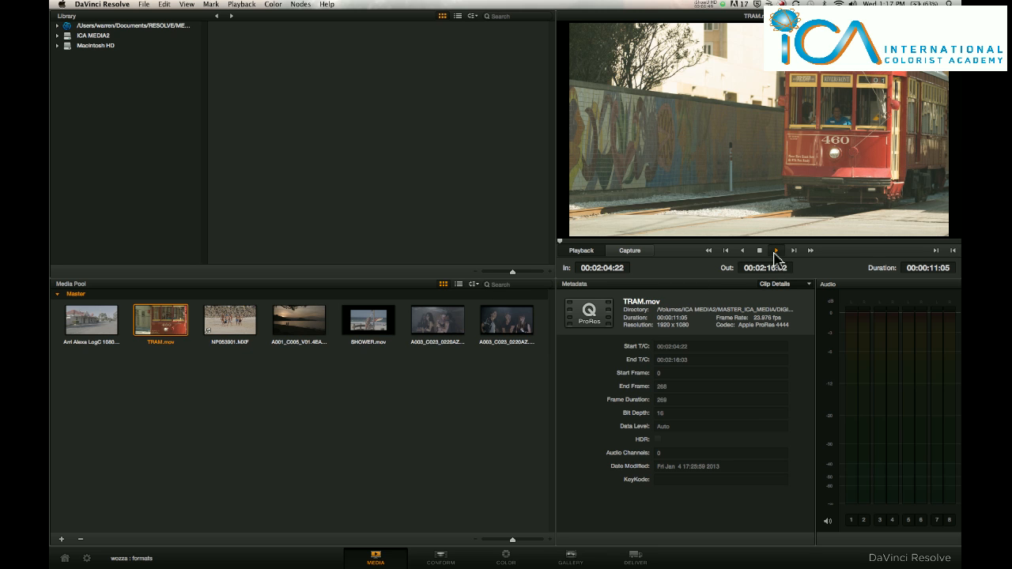
{"action": "left_click", "coordinate": [775, 251]}
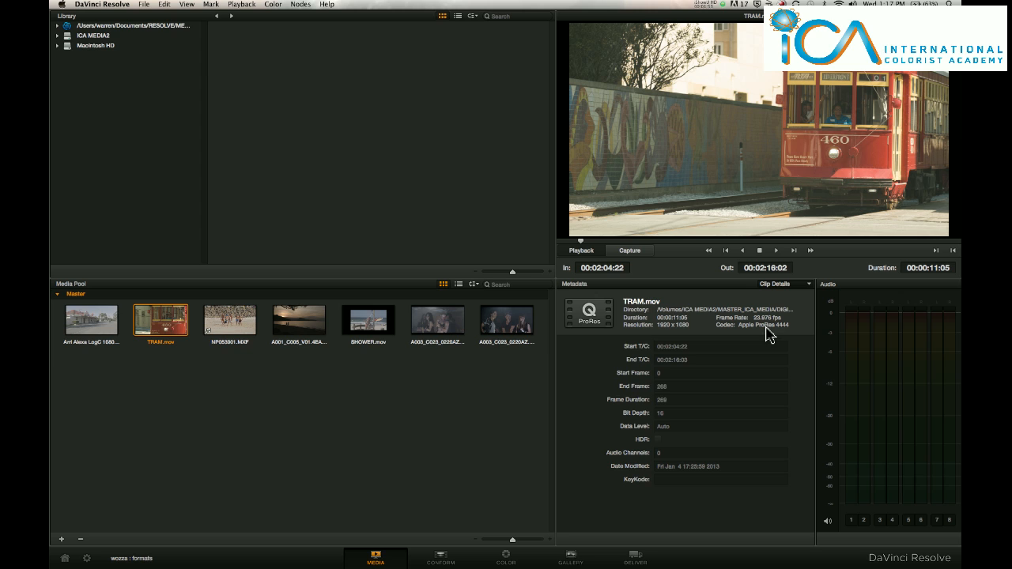
{"action": "mouse_move", "coordinate": [804, 335]}
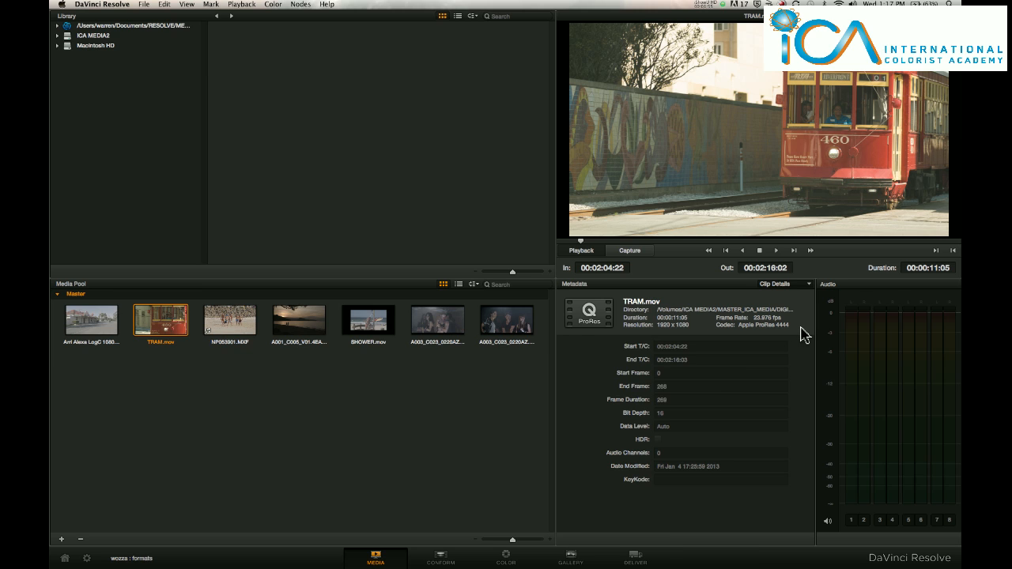
{"action": "mouse_move", "coordinate": [575, 325]}
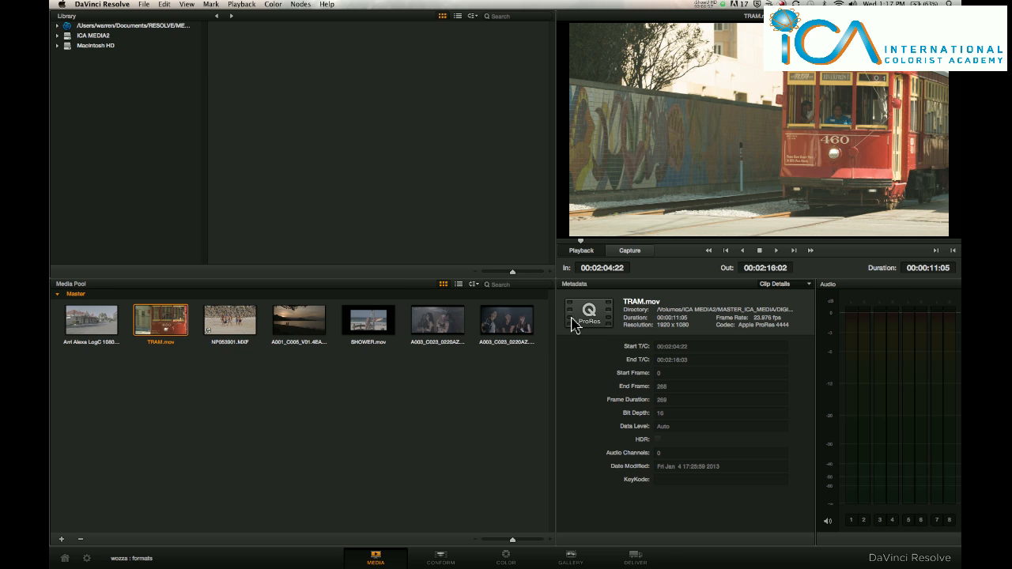
{"action": "mouse_move", "coordinate": [619, 348]}
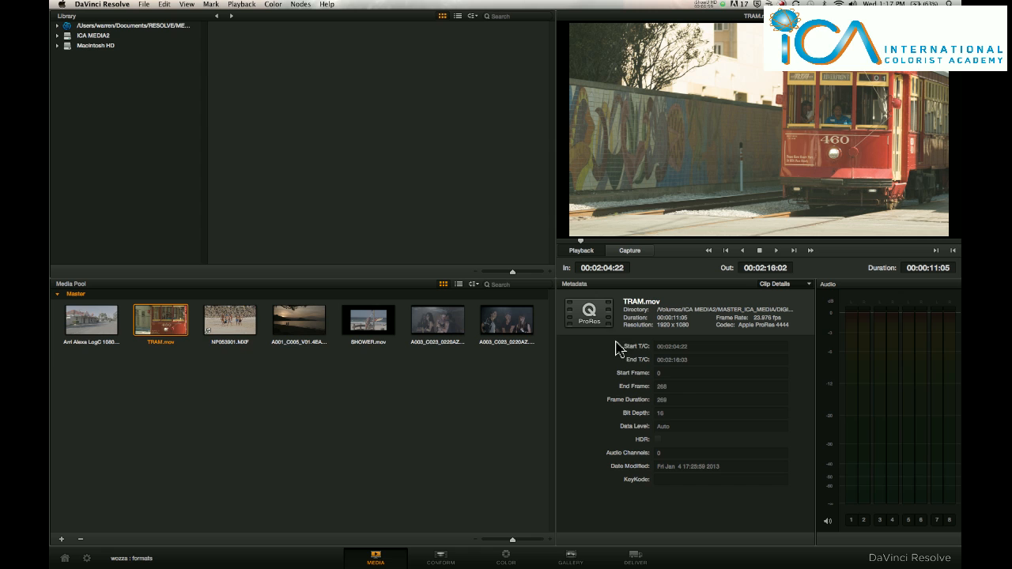
{"action": "mouse_move", "coordinate": [775, 306]}
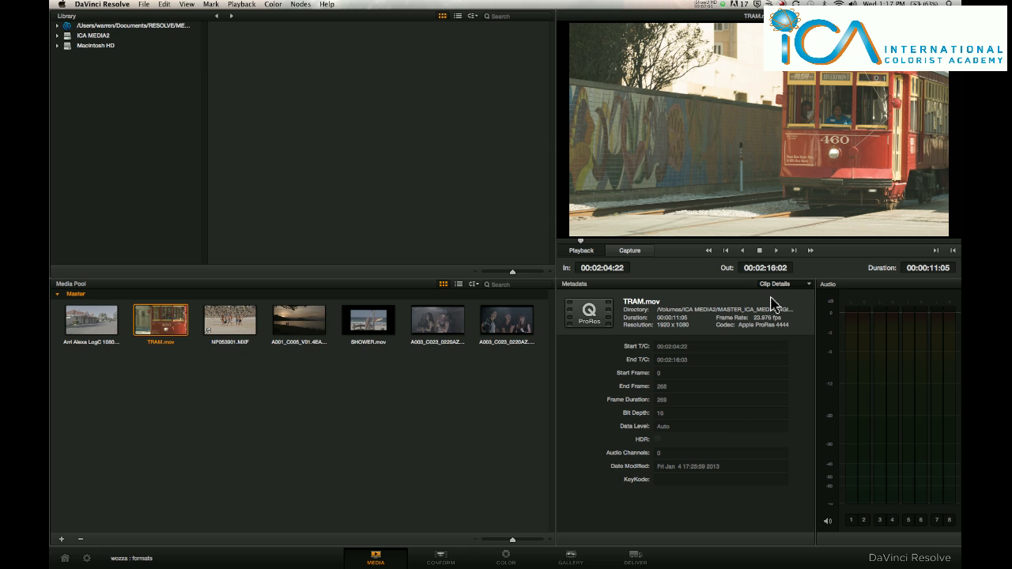
Enter 'very good' in TRAM.mov's Audio Notes field, then return to clip details
{"action": "left_click", "coordinate": [782, 284]}
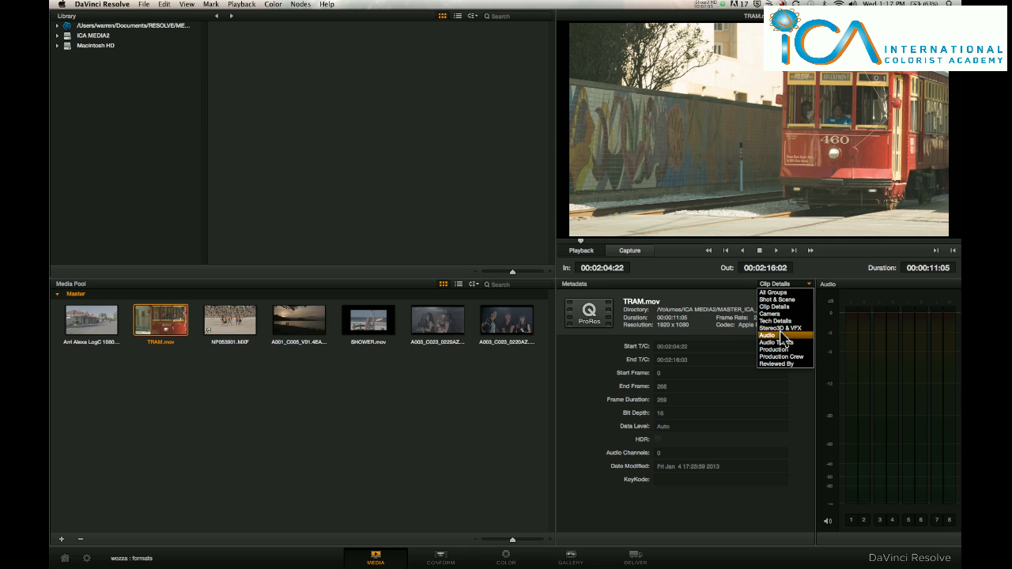
{"action": "left_click", "coordinate": [769, 335]}
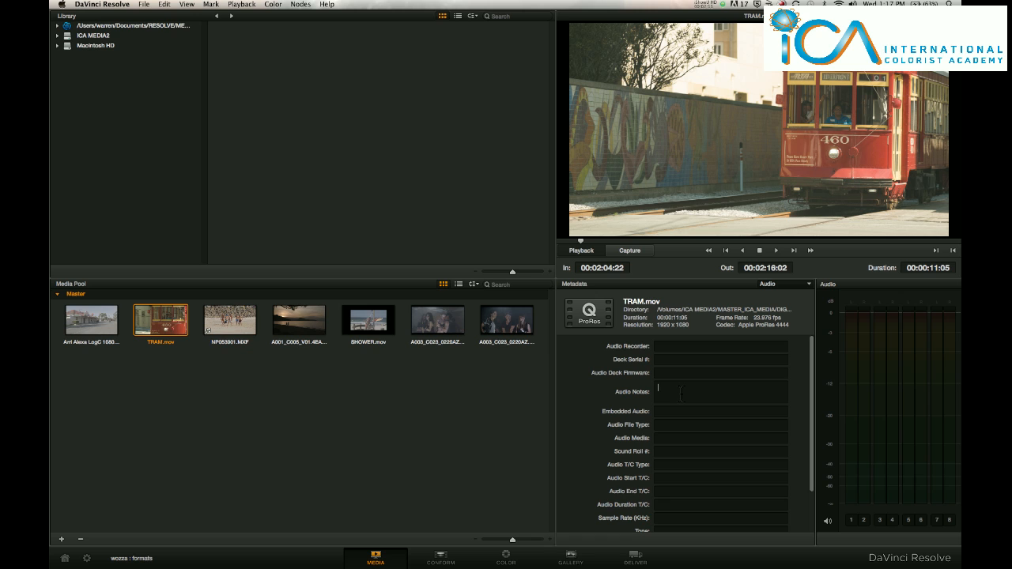
{"action": "type", "text": "very good"}
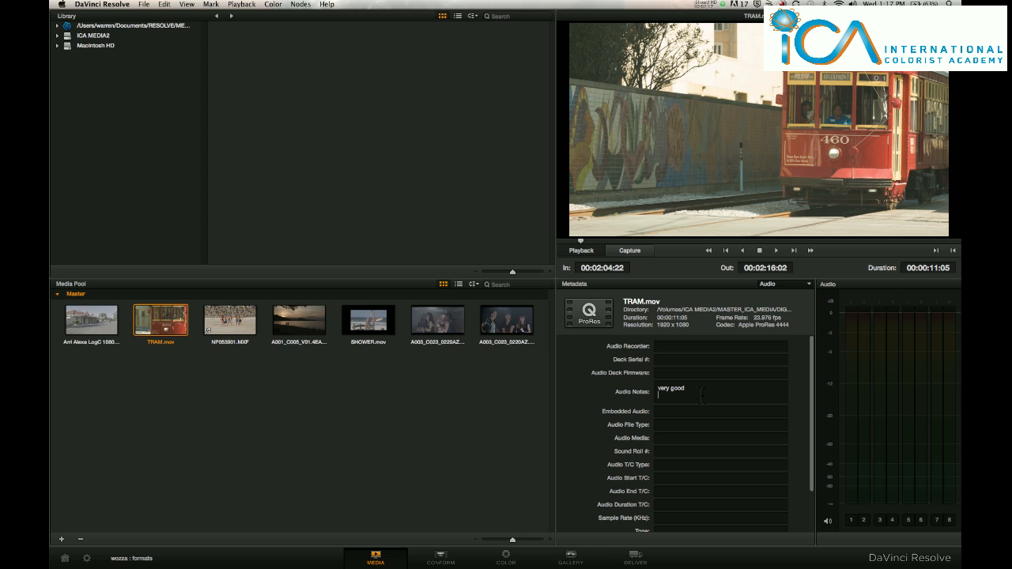
{"action": "left_click", "coordinate": [782, 283]}
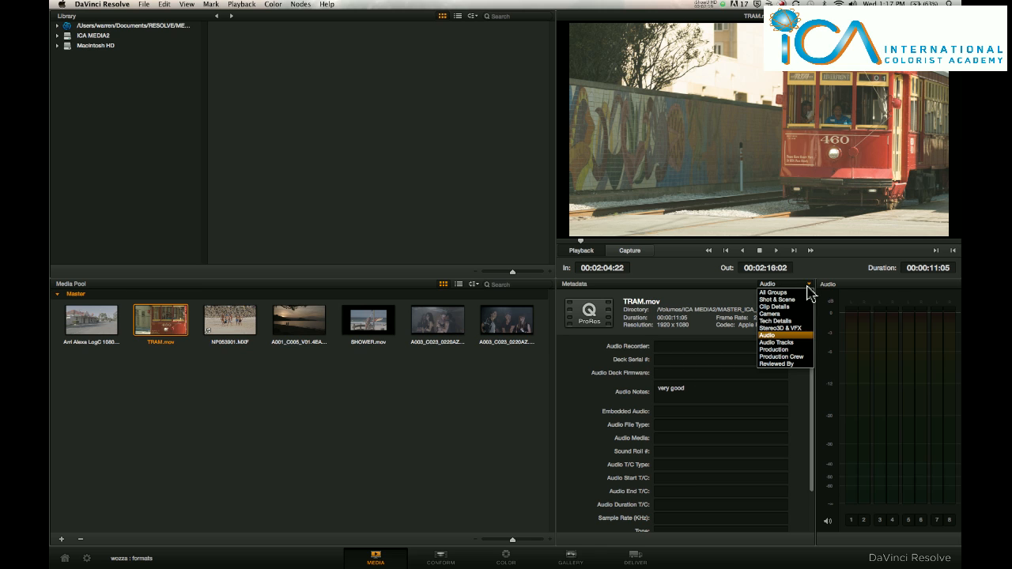
{"action": "left_click", "coordinate": [775, 306]}
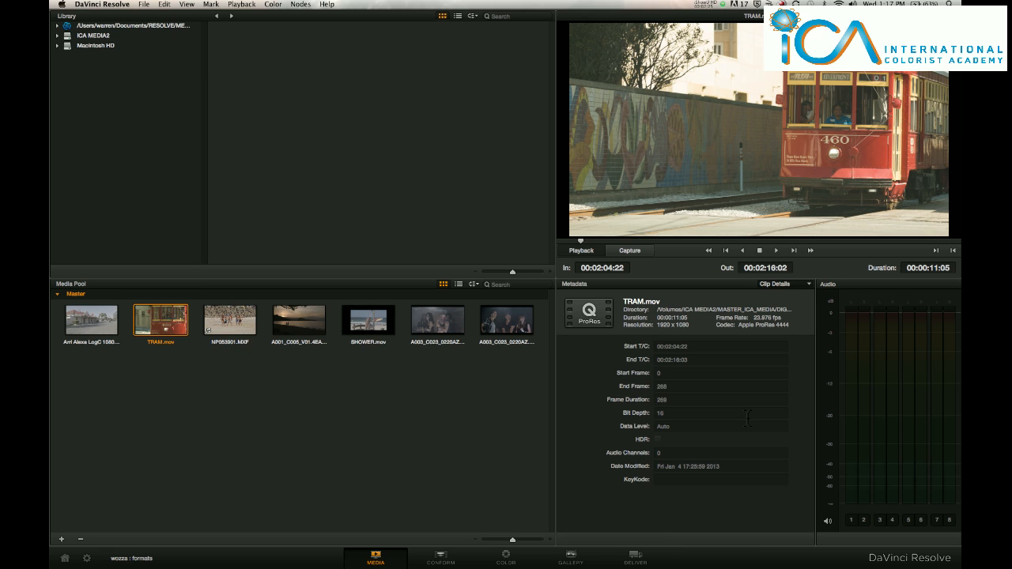
{"action": "mouse_move", "coordinate": [588, 420]}
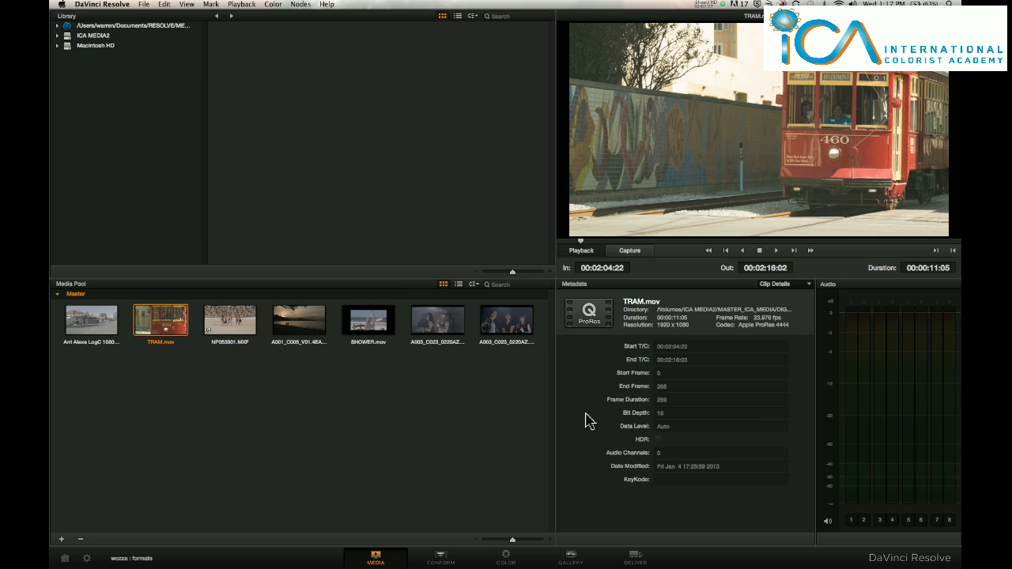
{"action": "mouse_move", "coordinate": [482, 425]}
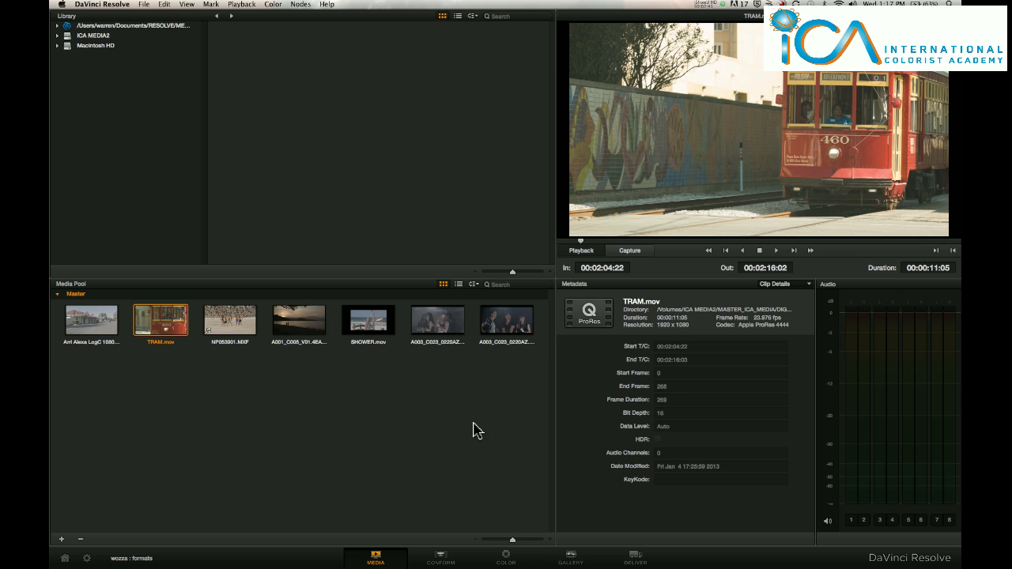
{"action": "mouse_move", "coordinate": [522, 550]}
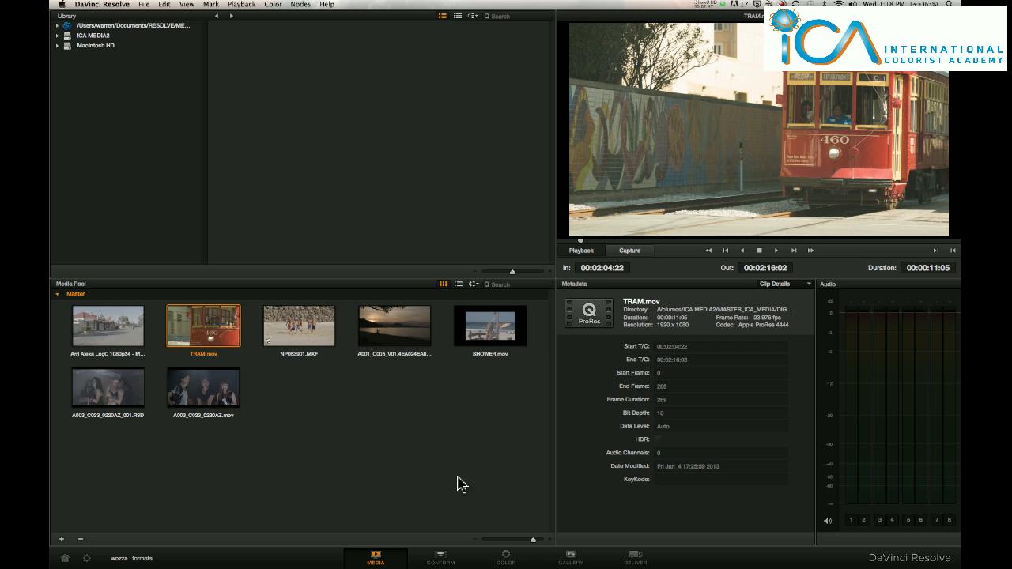
{"action": "mouse_move", "coordinate": [450, 440]}
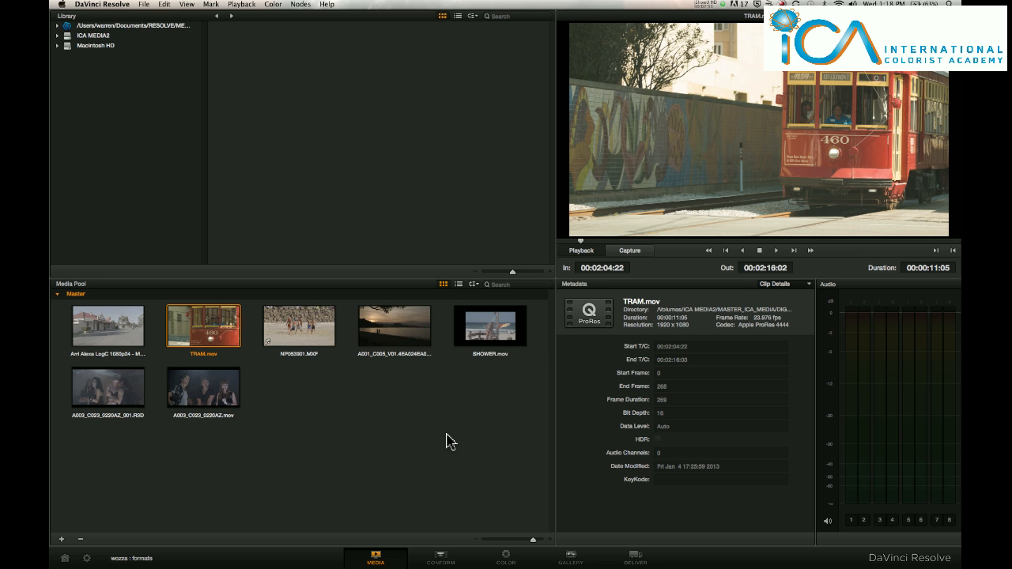
Switch to the Color page, showing the RED clip's camera raw decoder settings
{"action": "left_click", "coordinate": [505, 558]}
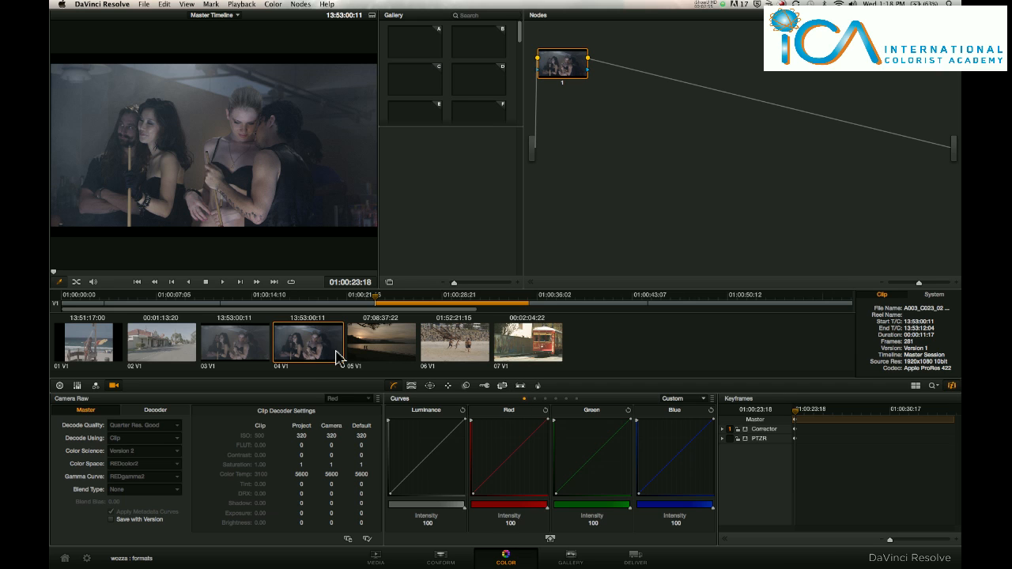
{"action": "mouse_move", "coordinate": [308, 374]}
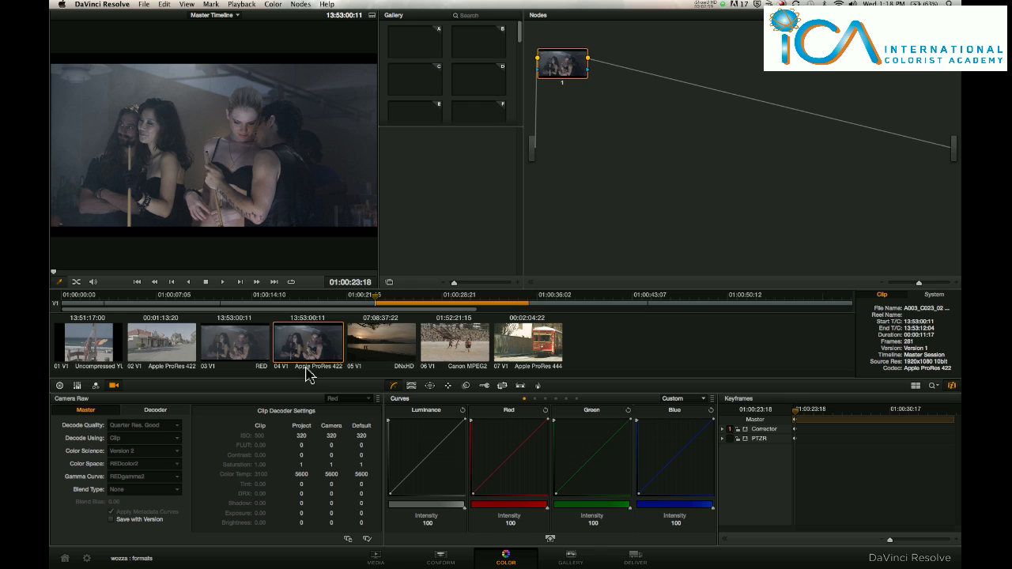
{"action": "mouse_move", "coordinate": [323, 382]}
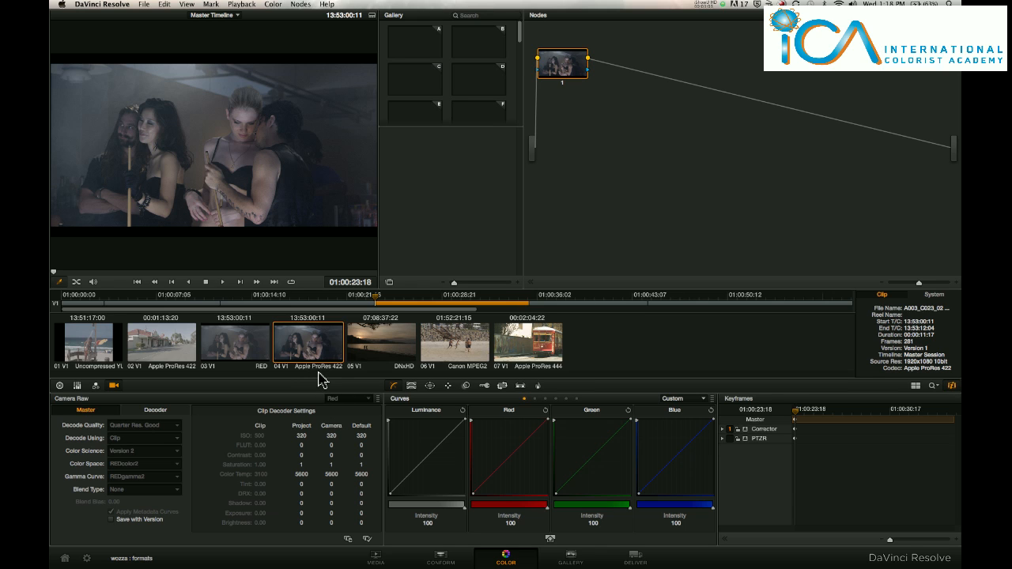
{"action": "mouse_move", "coordinate": [87, 371]}
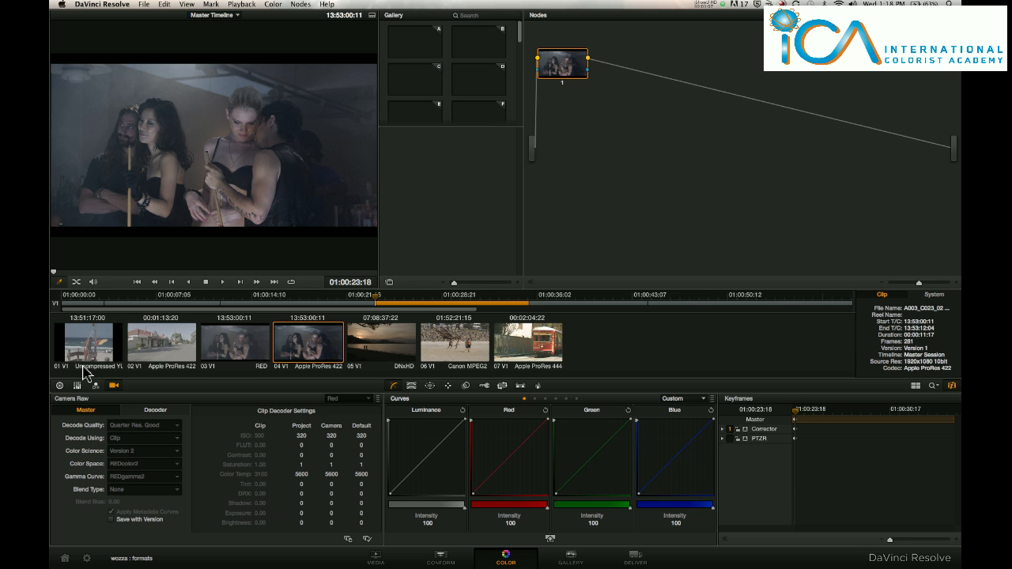
{"action": "mouse_move", "coordinate": [259, 376]}
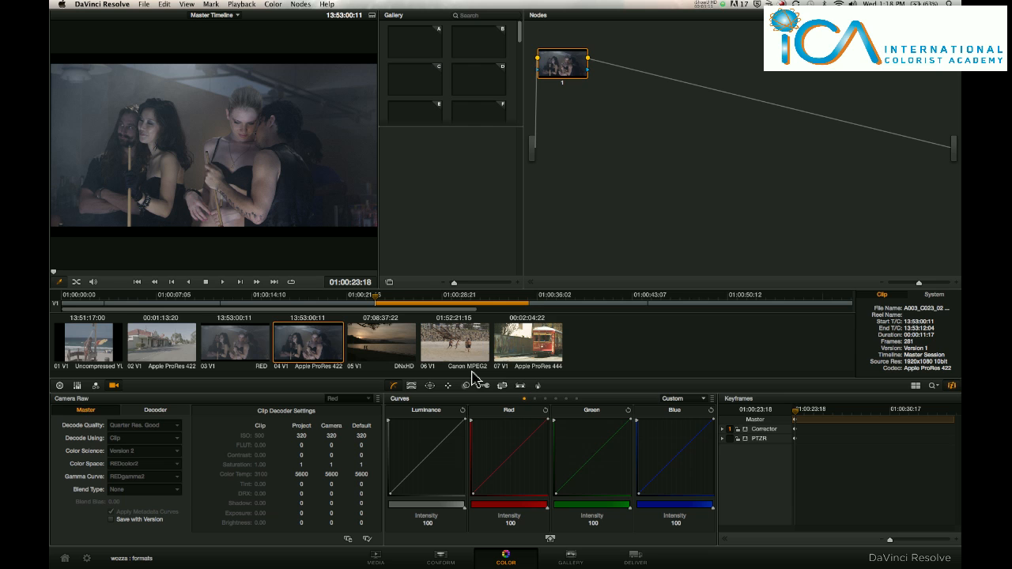
{"action": "mouse_move", "coordinate": [526, 375]}
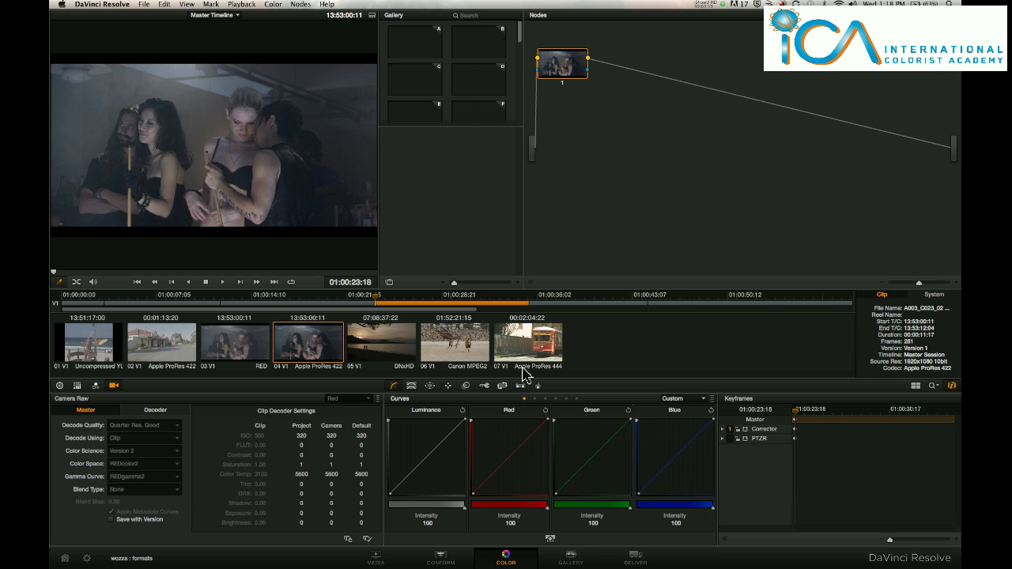
{"action": "mouse_move", "coordinate": [396, 362]}
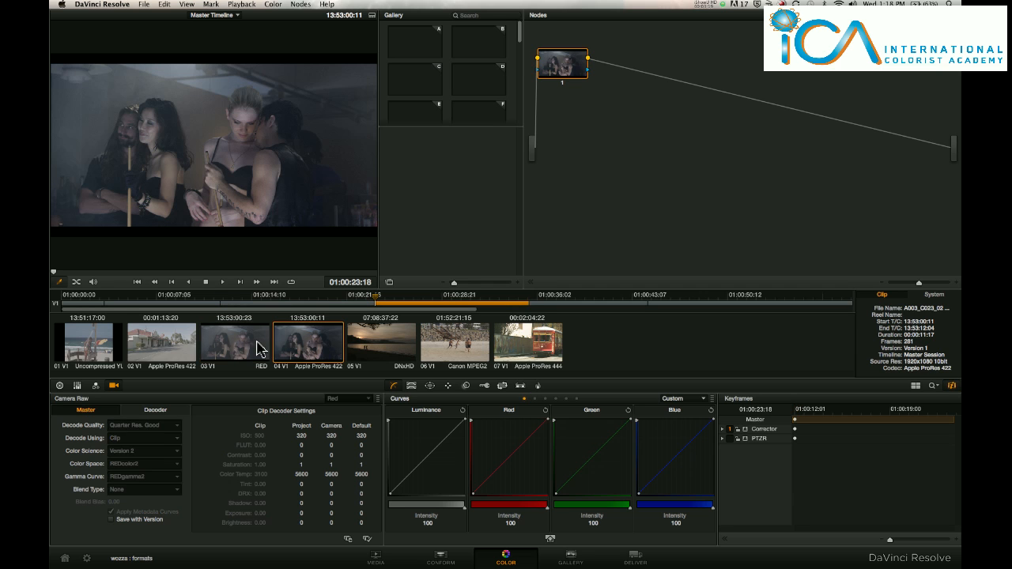
Inspect RED clip 03's decoder values, then return to ProRes 422 clip 04
{"action": "left_click", "coordinate": [234, 342]}
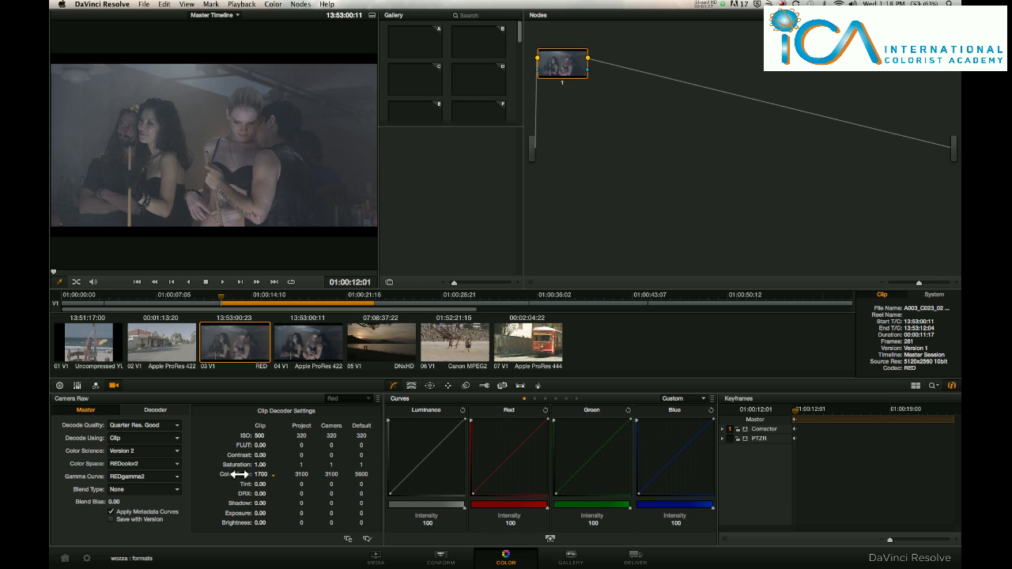
{"action": "left_click", "coordinate": [308, 342]}
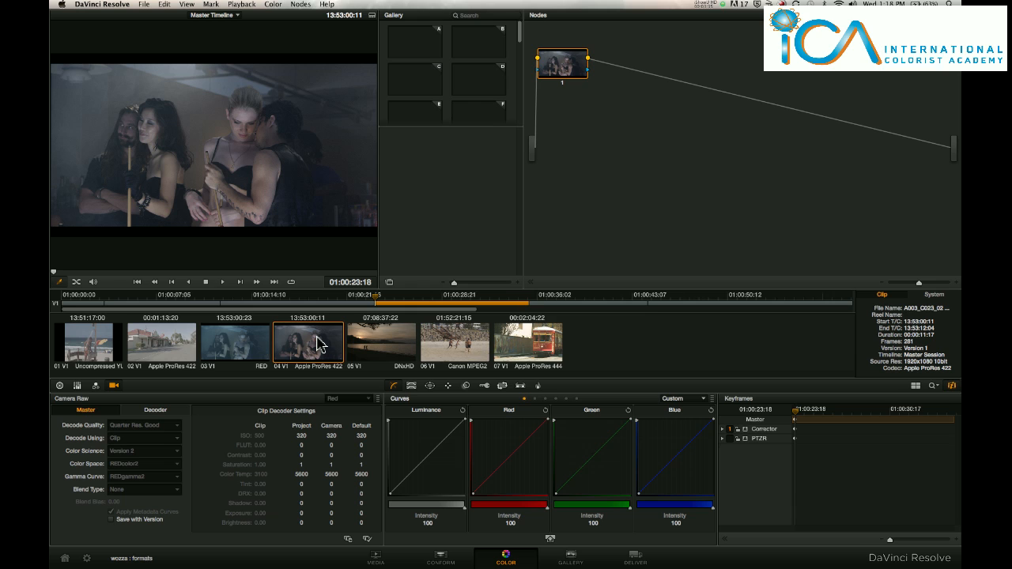
{"action": "mouse_move", "coordinate": [343, 373]}
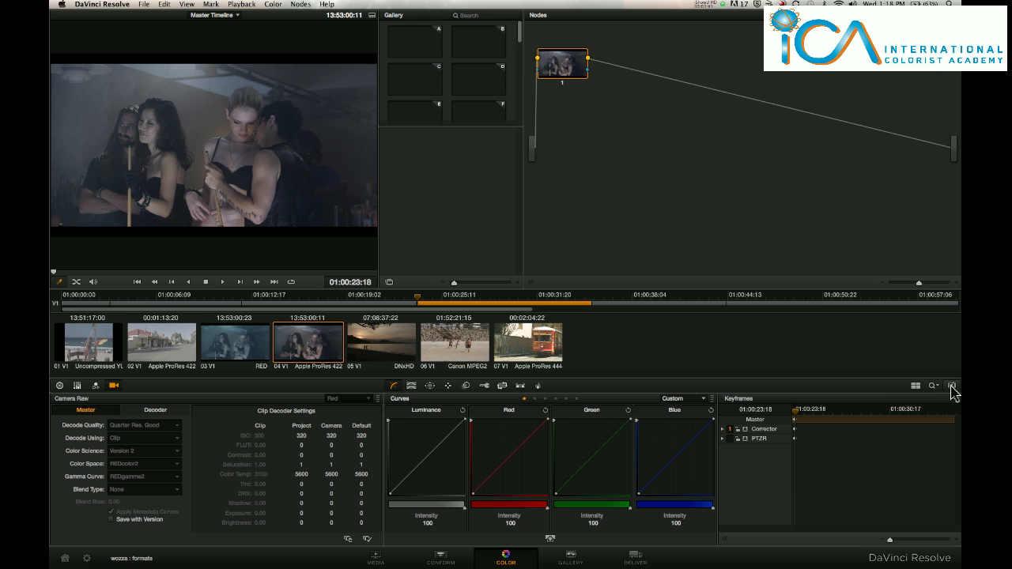
Show the clip info panel, check System details, then view Canon MPEG2 clip 06's info
{"action": "left_click", "coordinate": [951, 386]}
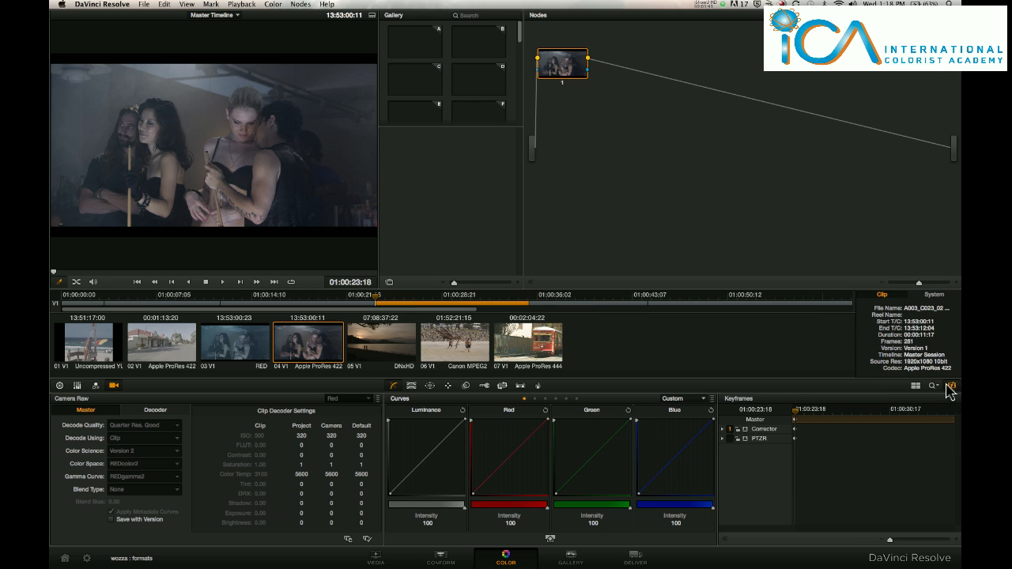
{"action": "left_click", "coordinate": [933, 294]}
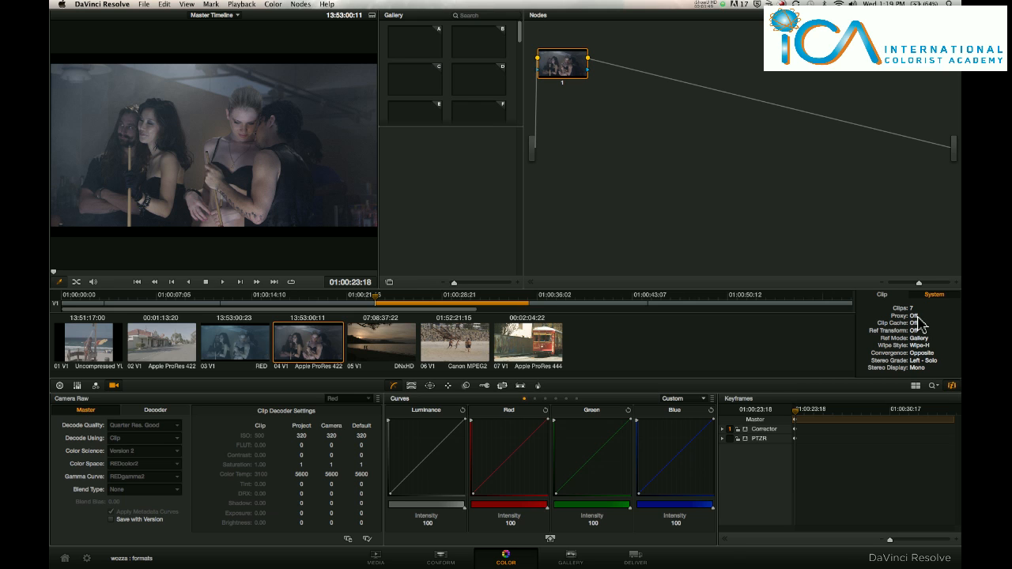
{"action": "mouse_move", "coordinate": [924, 360]}
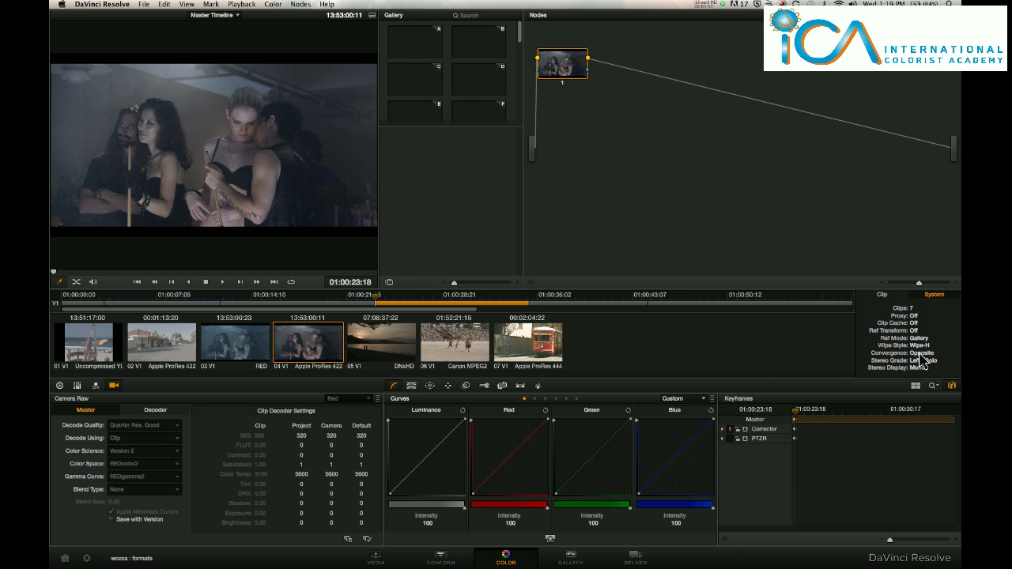
{"action": "left_click", "coordinate": [880, 294]}
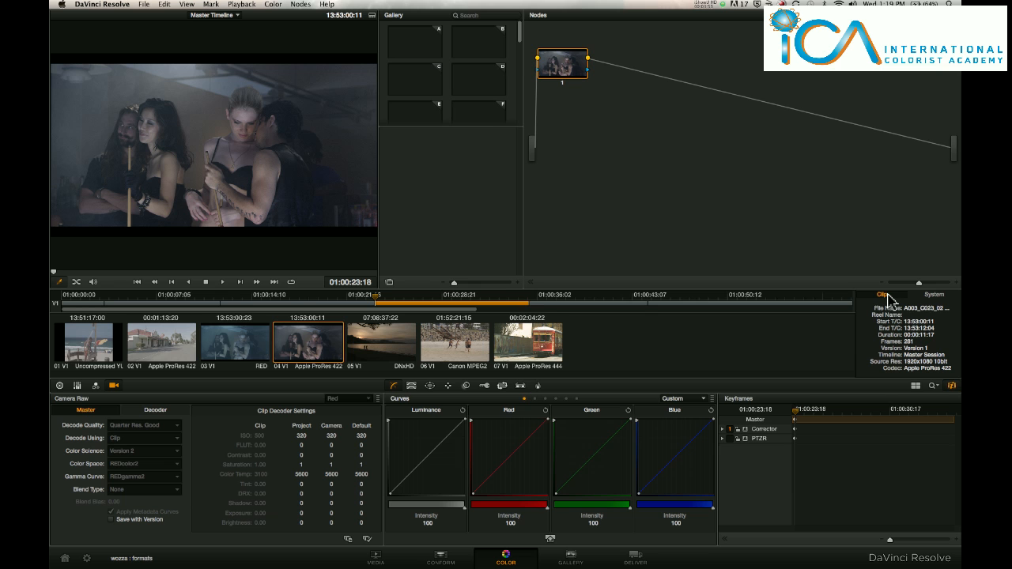
{"action": "left_click", "coordinate": [529, 342]}
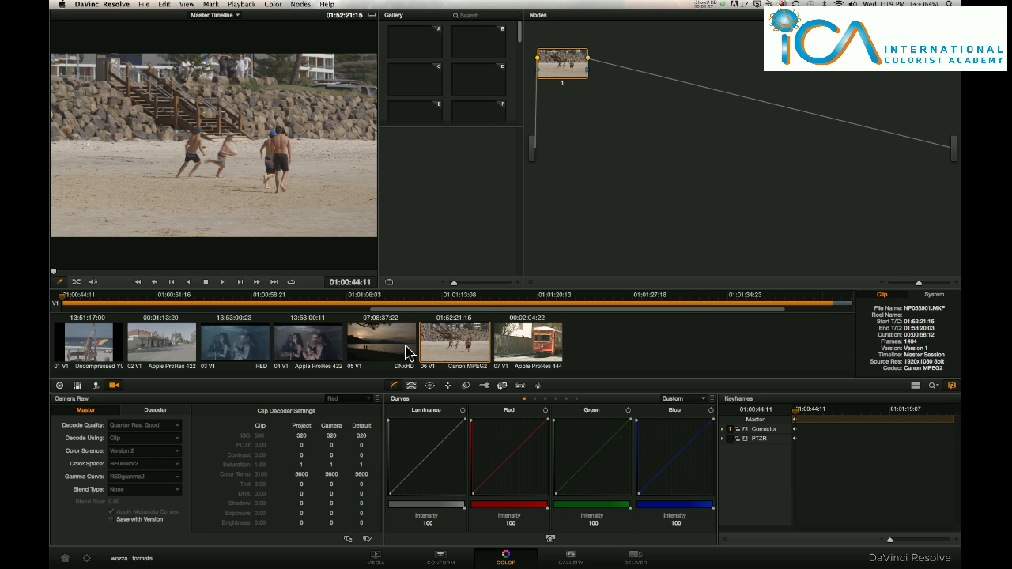
Select DNxHD sunset clip 05, then RED clip 03 with its 5120x2560 details
{"action": "left_click", "coordinate": [381, 342]}
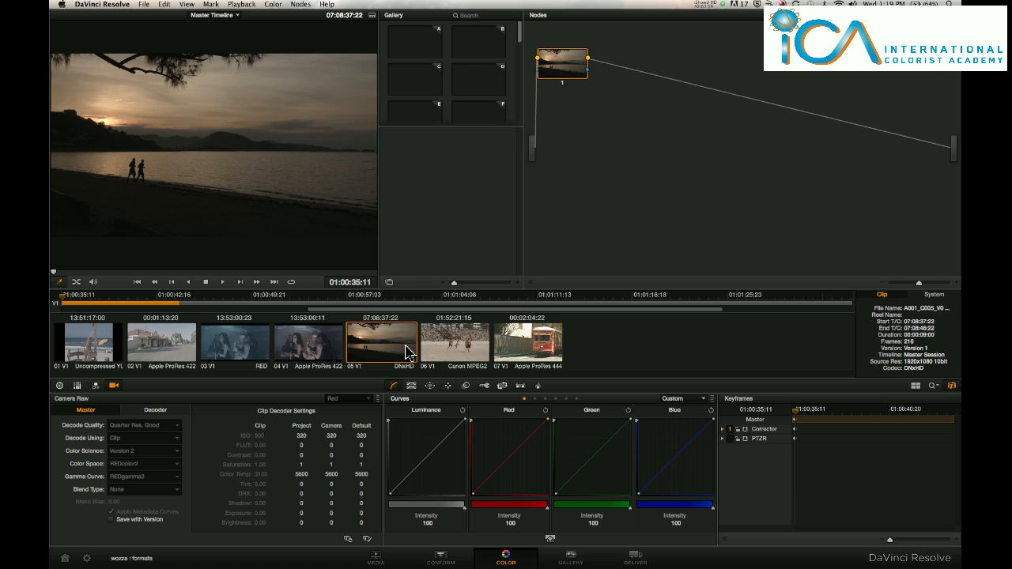
{"action": "left_click", "coordinate": [234, 342]}
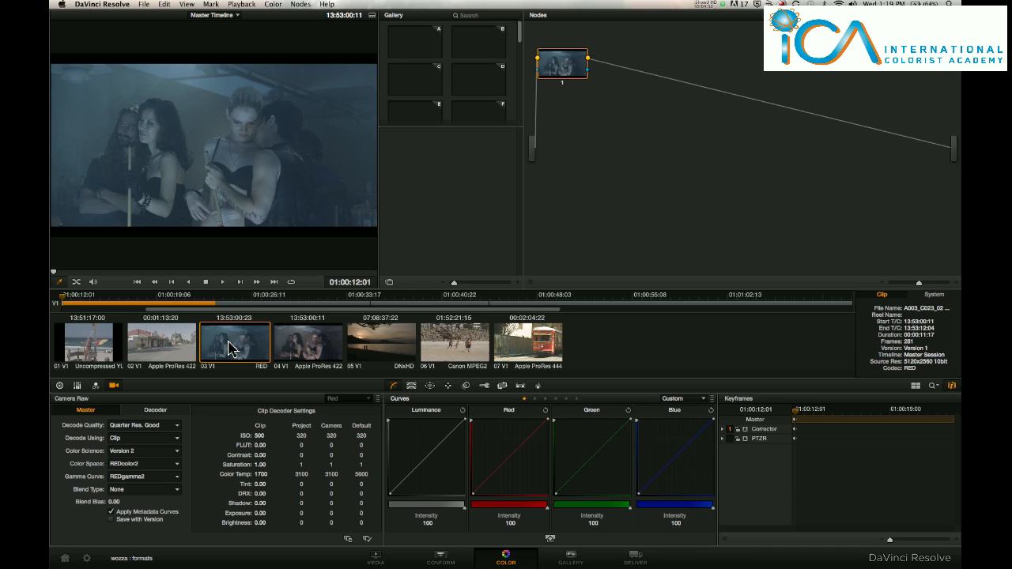
{"action": "mouse_move", "coordinate": [710, 44]}
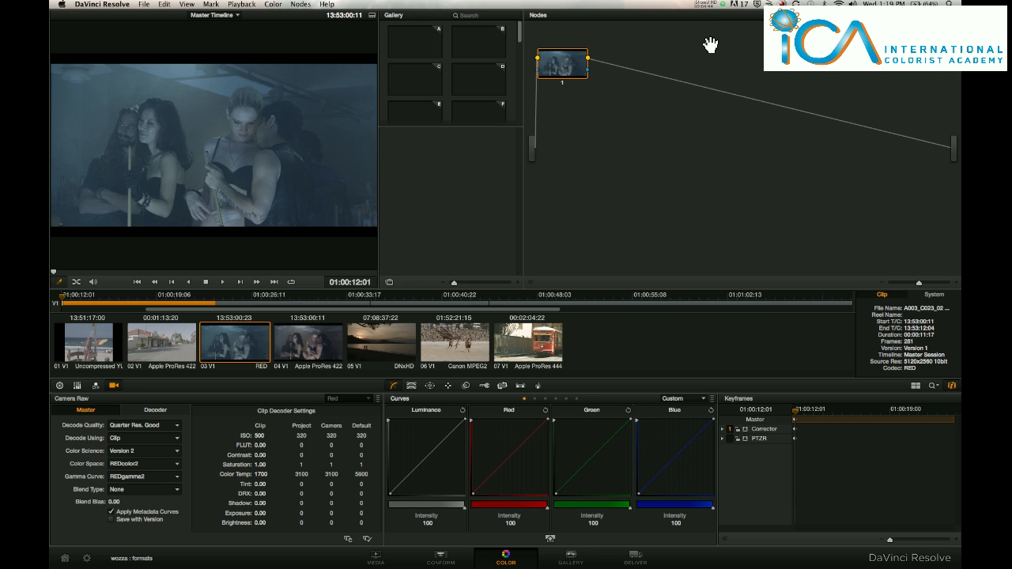
{"action": "left_click", "coordinate": [706, 4]}
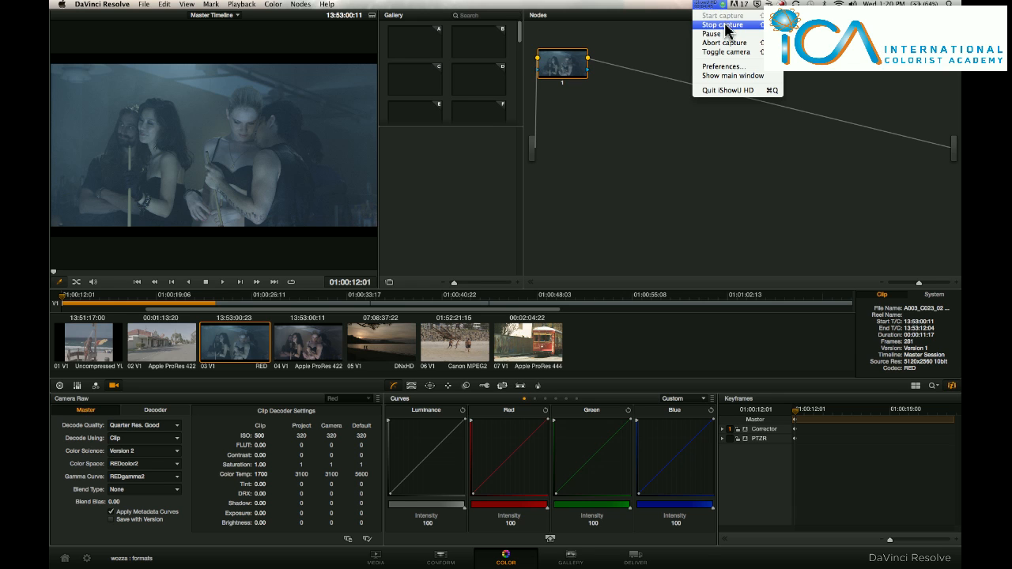